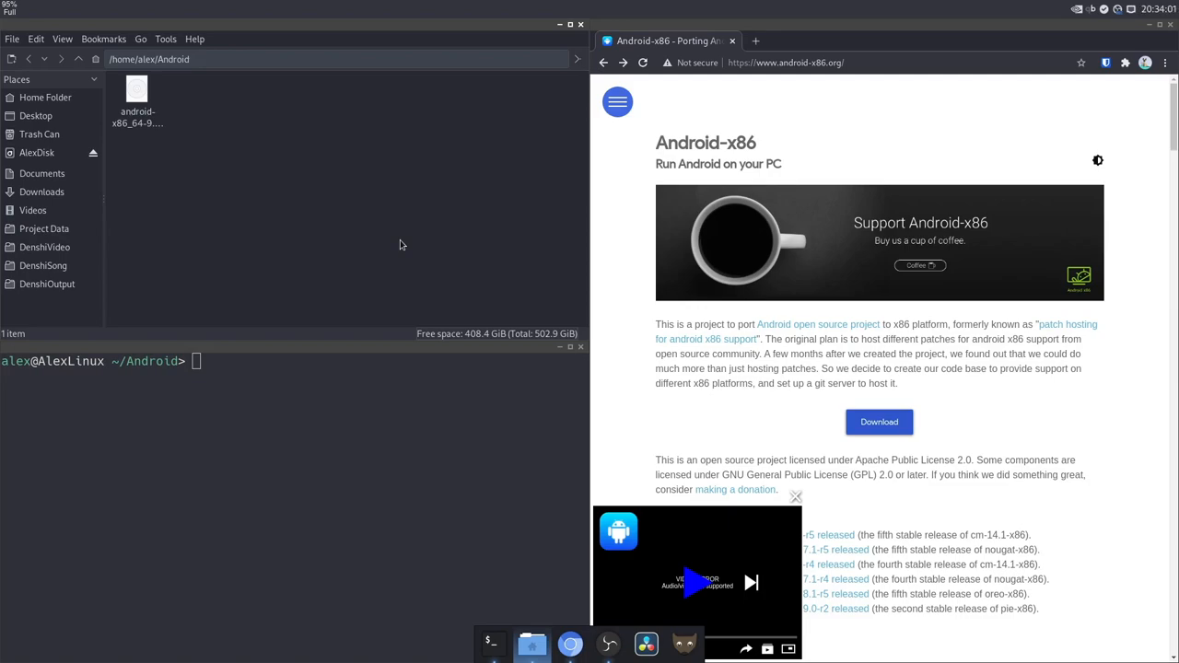
{"action": "mouse_move", "coordinate": [763, 92]}
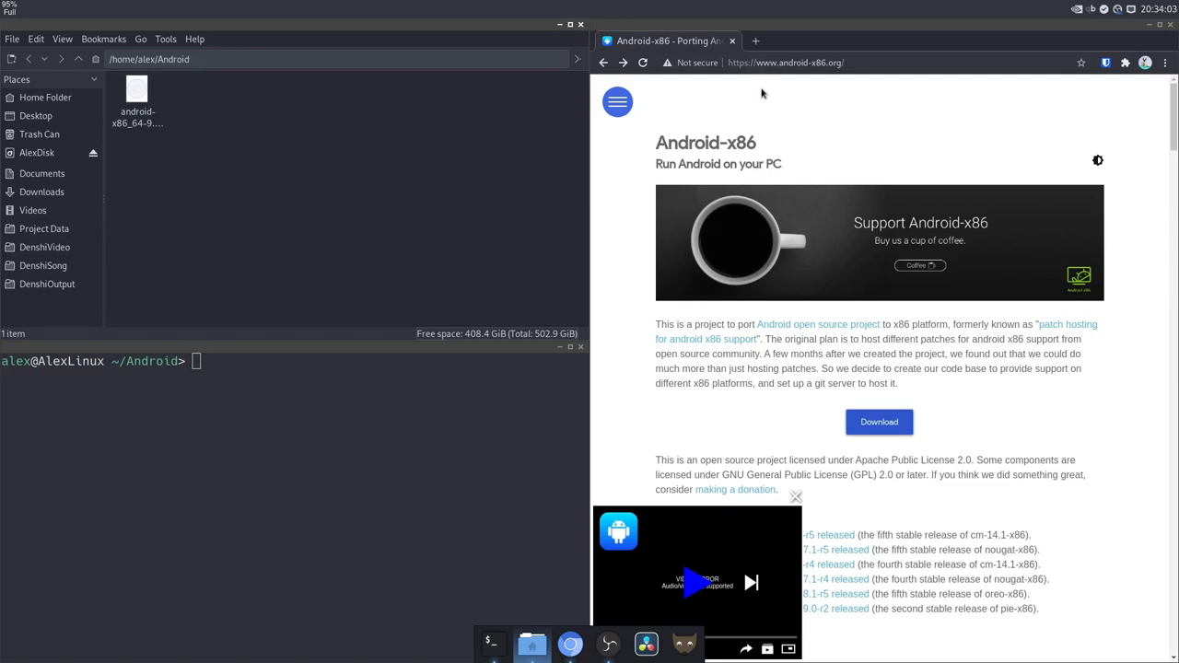
{"action": "mouse_move", "coordinate": [512, 122]}
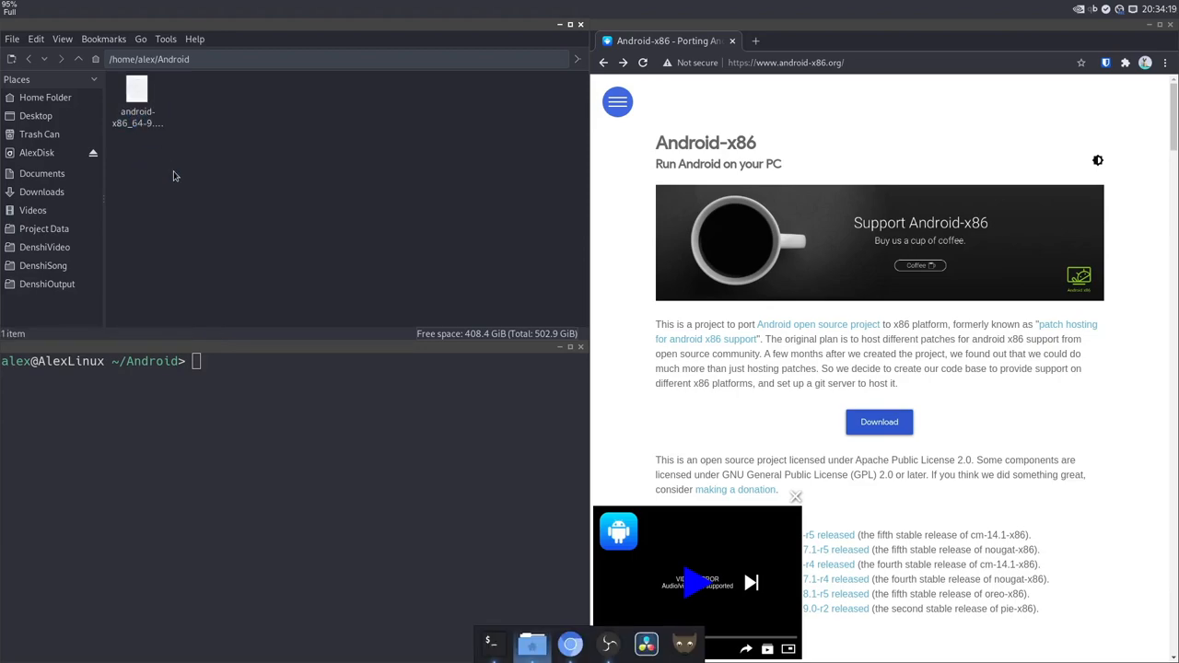
{"action": "mouse_move", "coordinate": [401, 418]}
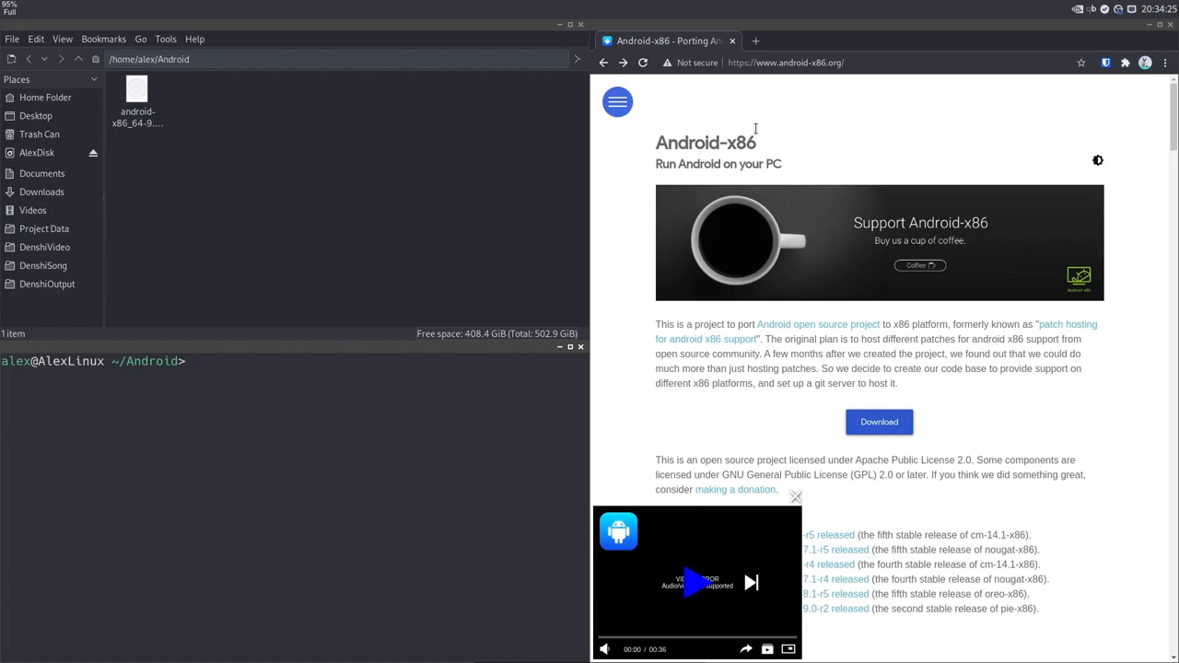
{"action": "mouse_move", "coordinate": [693, 181]}
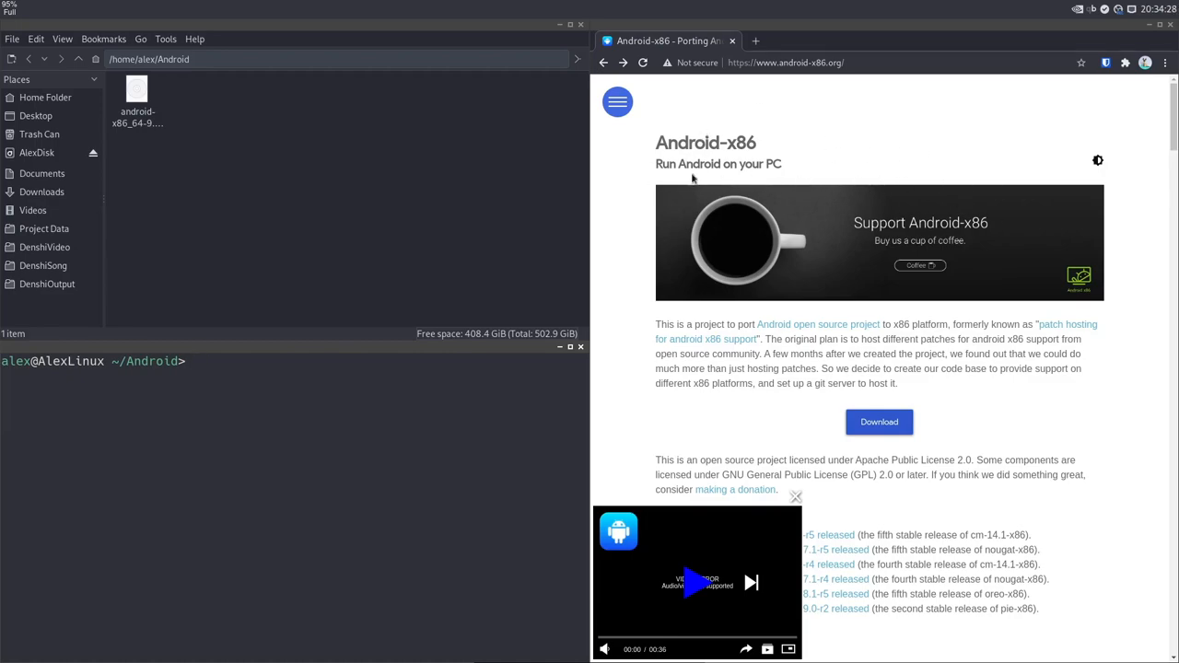
- Check the Android-x86 download page and the downloaded ISO in the Android folder
{"action": "left_click", "coordinate": [879, 422]}
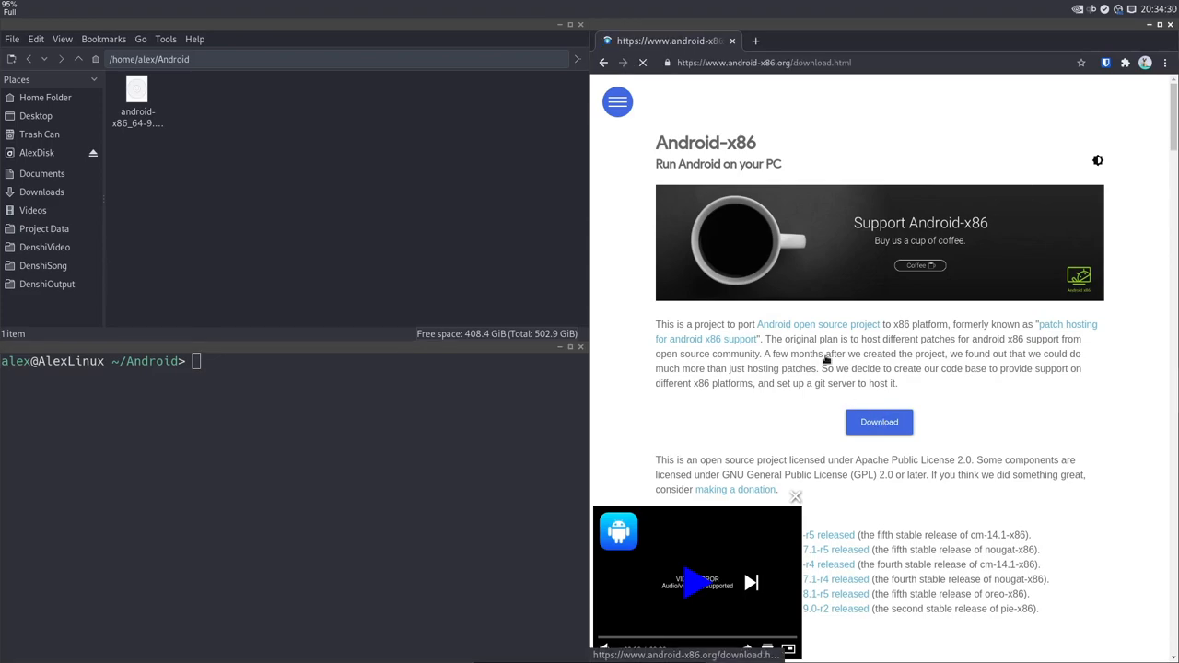
{"action": "left_click", "coordinate": [879, 422]}
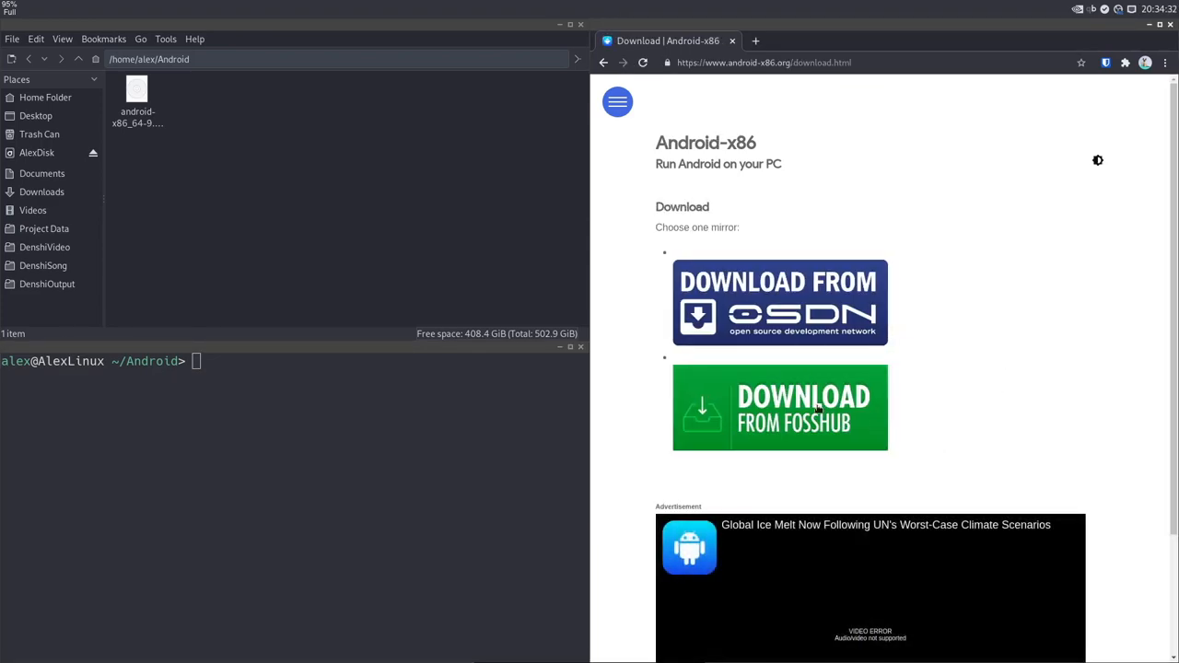
{"action": "mouse_move", "coordinate": [685, 99]}
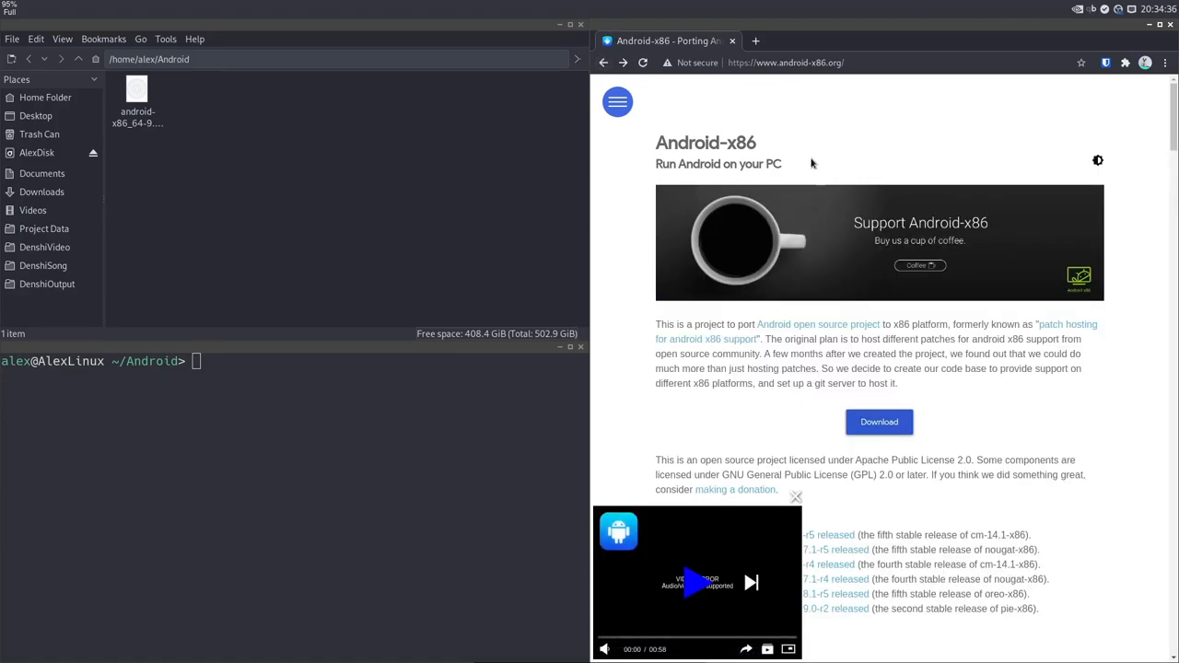
{"action": "left_click", "coordinate": [137, 111]}
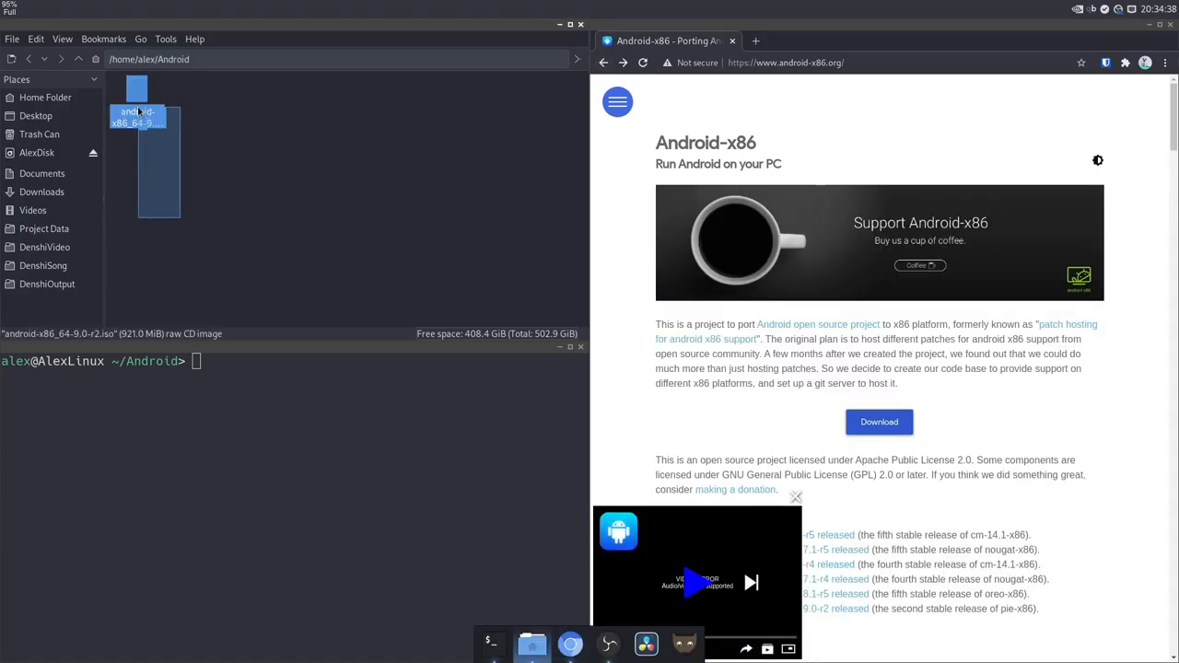
{"action": "left_click", "coordinate": [223, 211]}
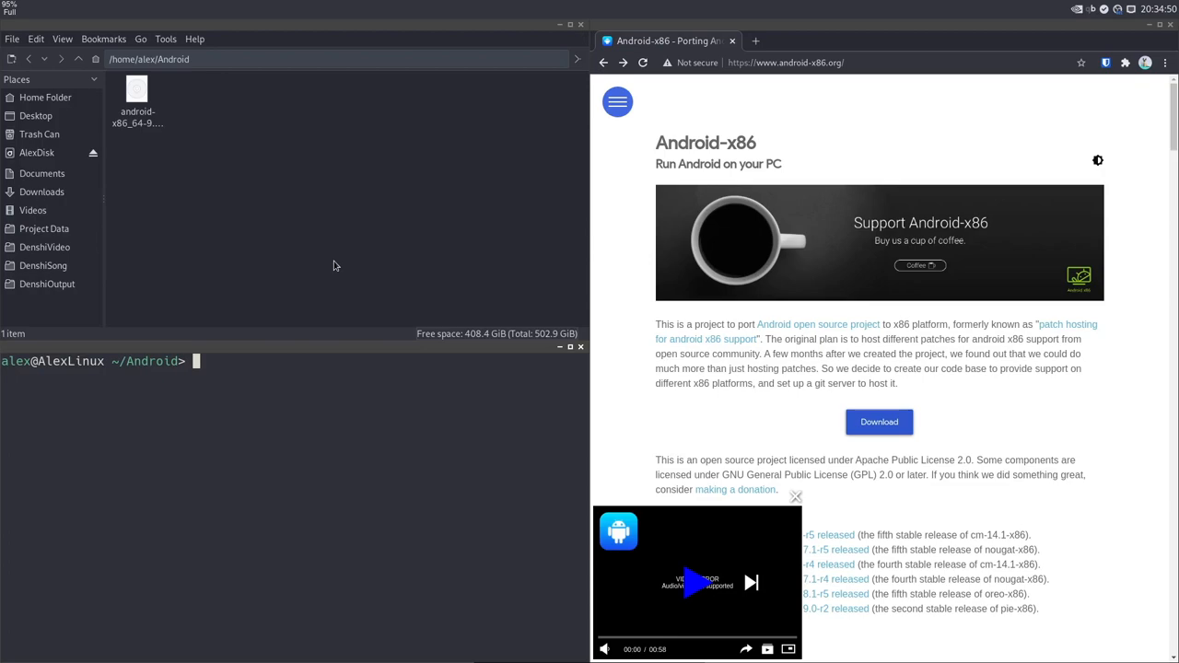
- Create a 32G qcow2 disk image named Image.img with qemu-img
{"action": "type", "text": "qemu-img create -f qcow2 Image.img 32G"}
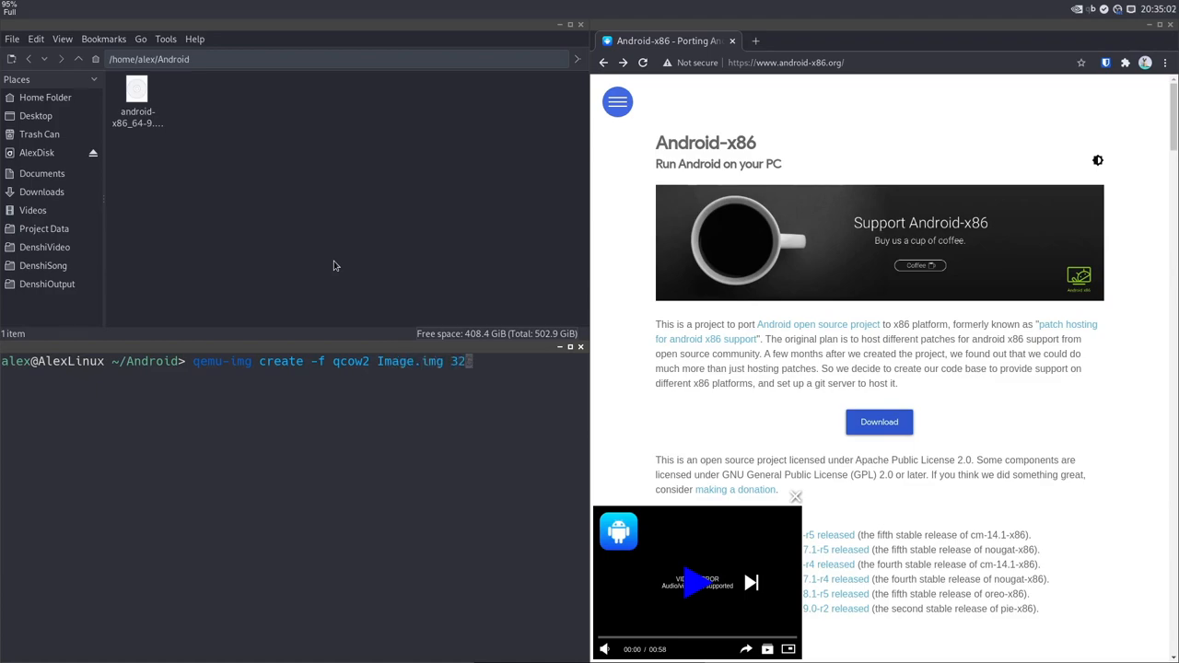
{"action": "key", "text": "Return"}
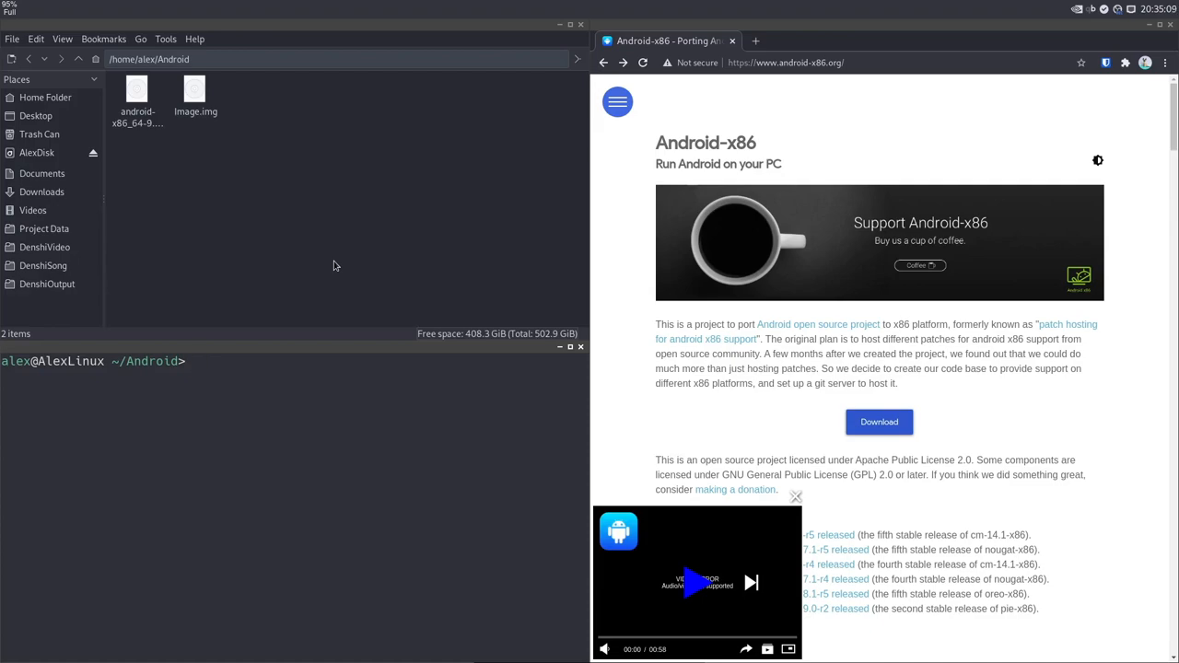
- Compose the qemu-system-x86_64 command with KVM and android-x86_64-9.0-r2.iso as CD-ROM boot source
{"action": "type", "text": "qemu-img create -f qcow2 Image.img 32G"}
{"action": "type", "text": "qemu-system-x86_64 -enable-kvm"}
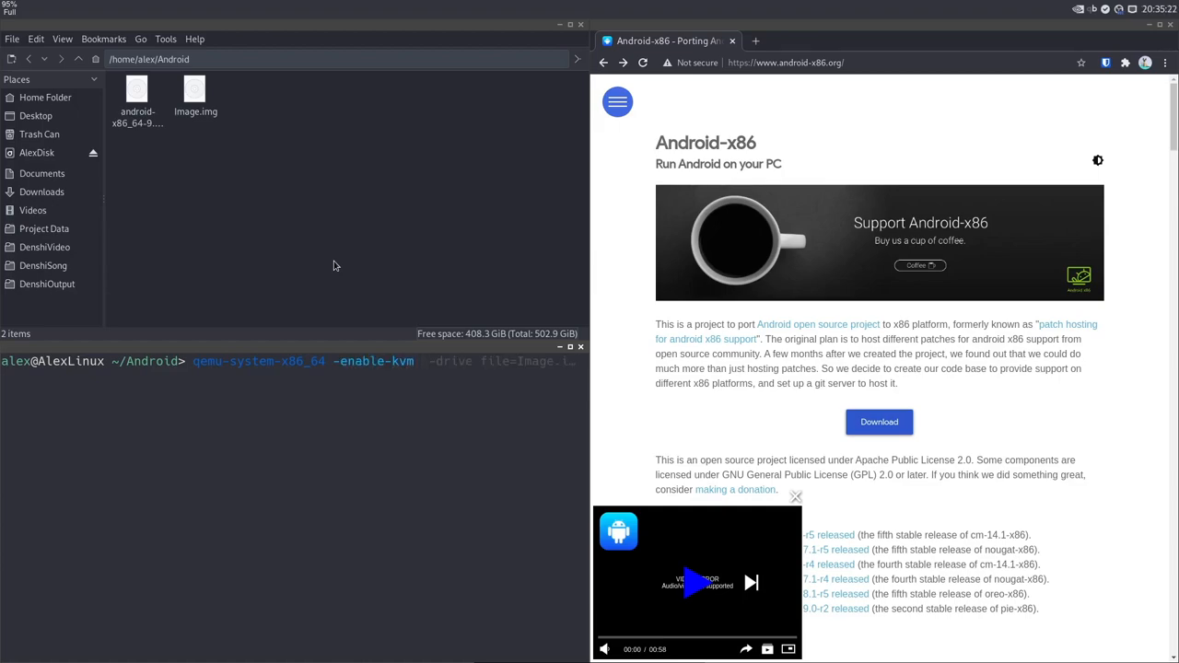
{"action": "type", "text": "-cdrom"}
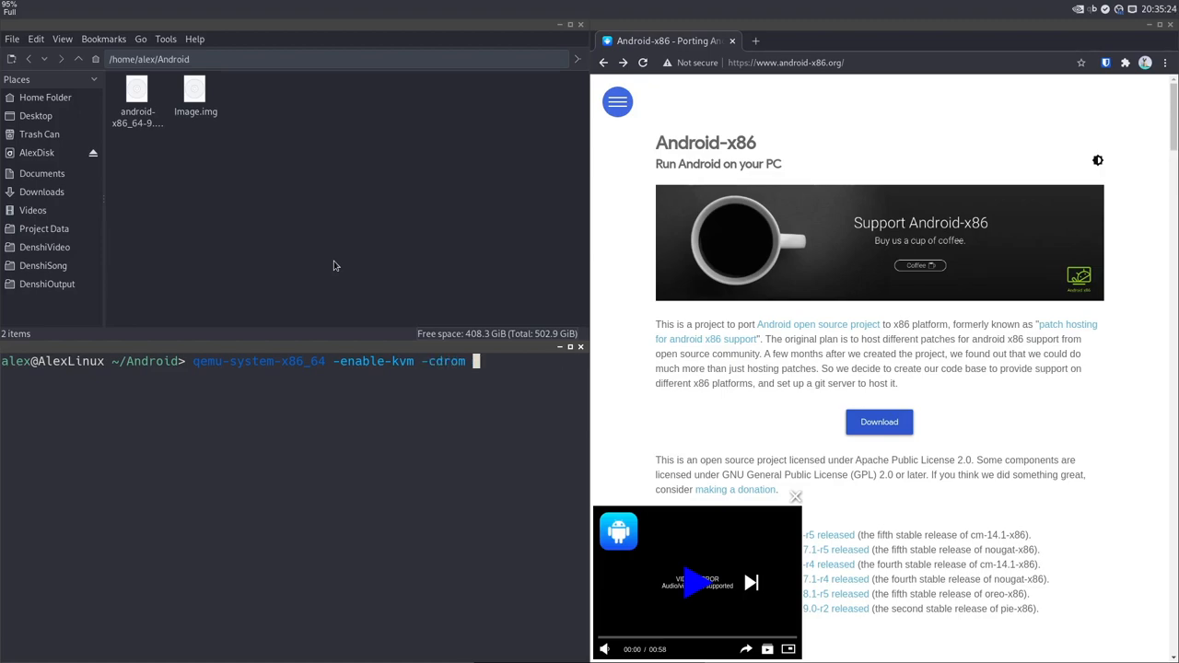
{"action": "mouse_move", "coordinate": [132, 181]}
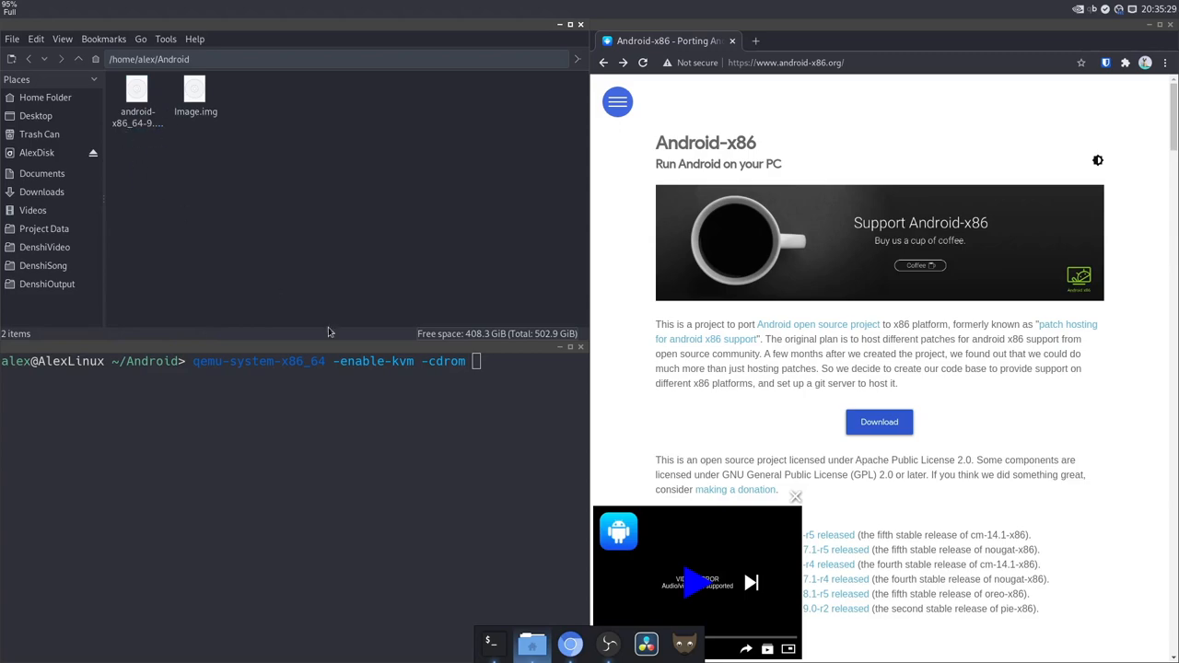
{"action": "type", "text": "android-x86_64-9.0-r2.iso"}
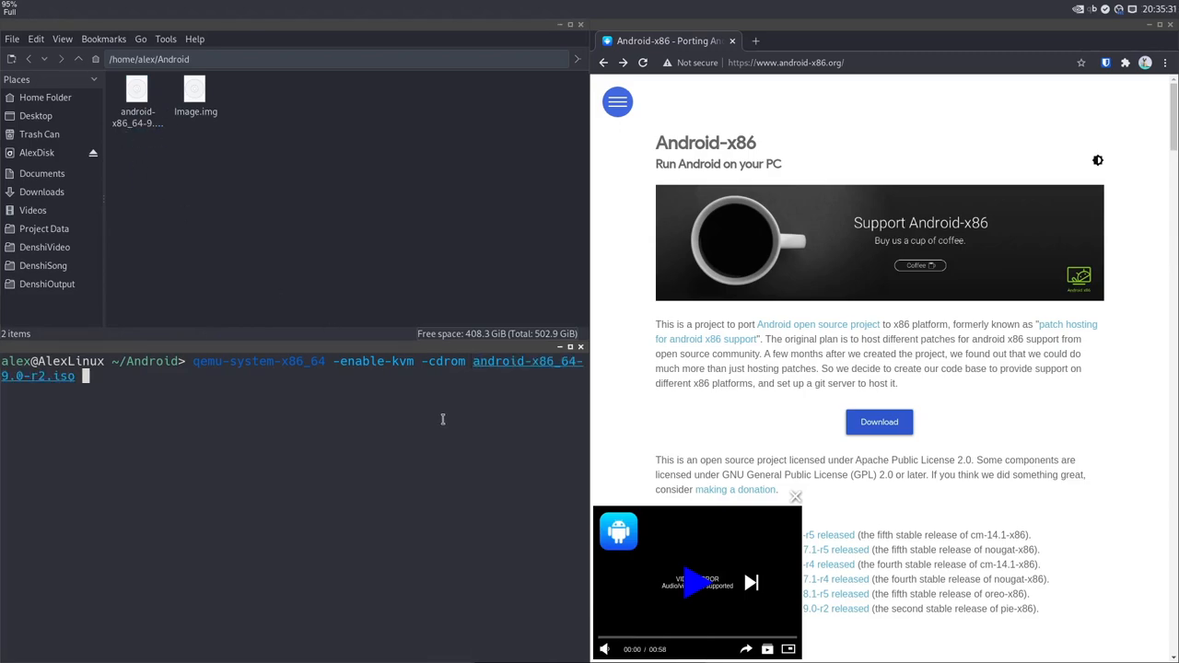
{"action": "type", "text": "-boot d"}
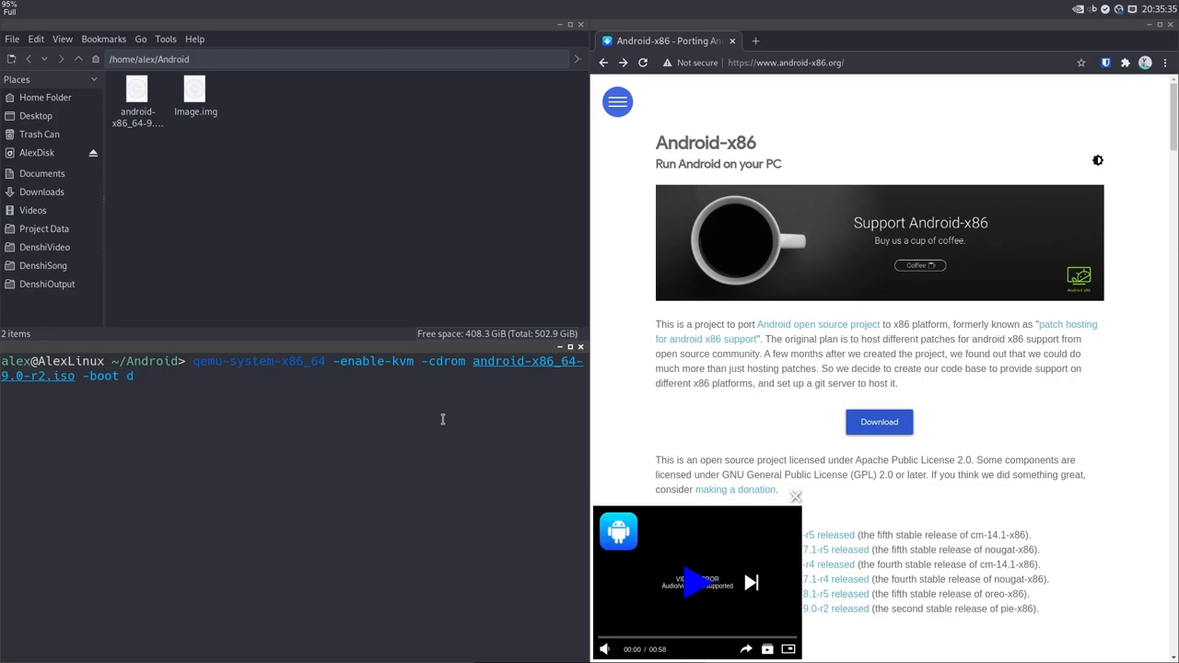
- Add 4G memory and Image.img as the drive, then launch the virtual machine
{"action": "type", "text": "-m 4"}
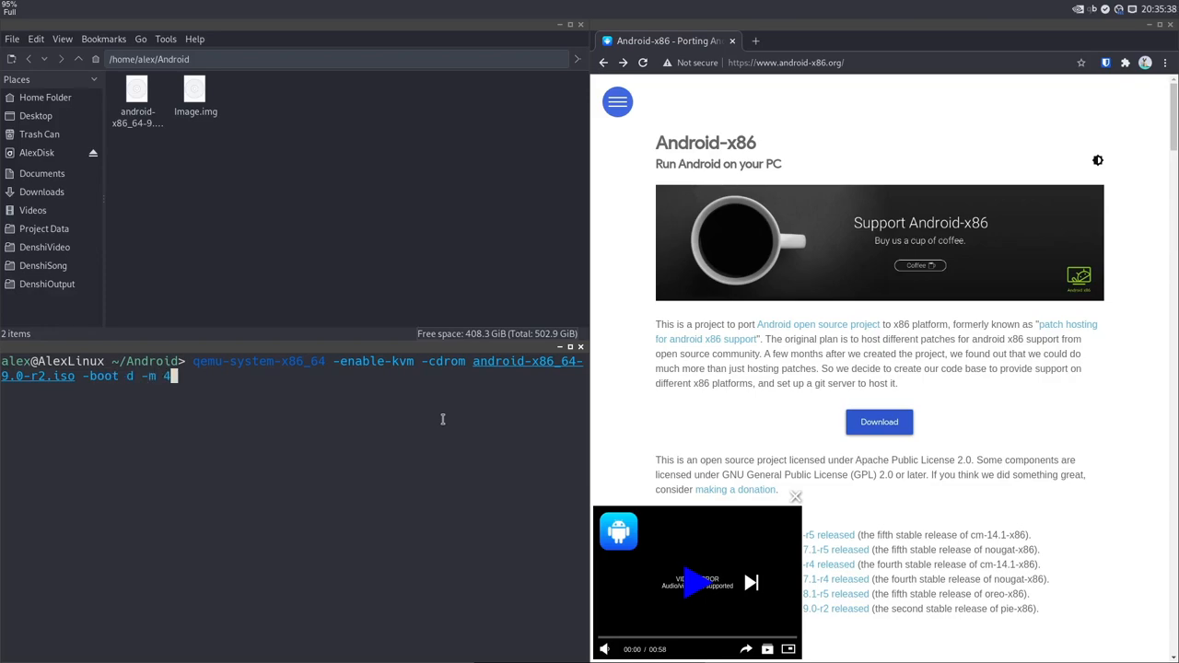
{"action": "type", "text": "G"}
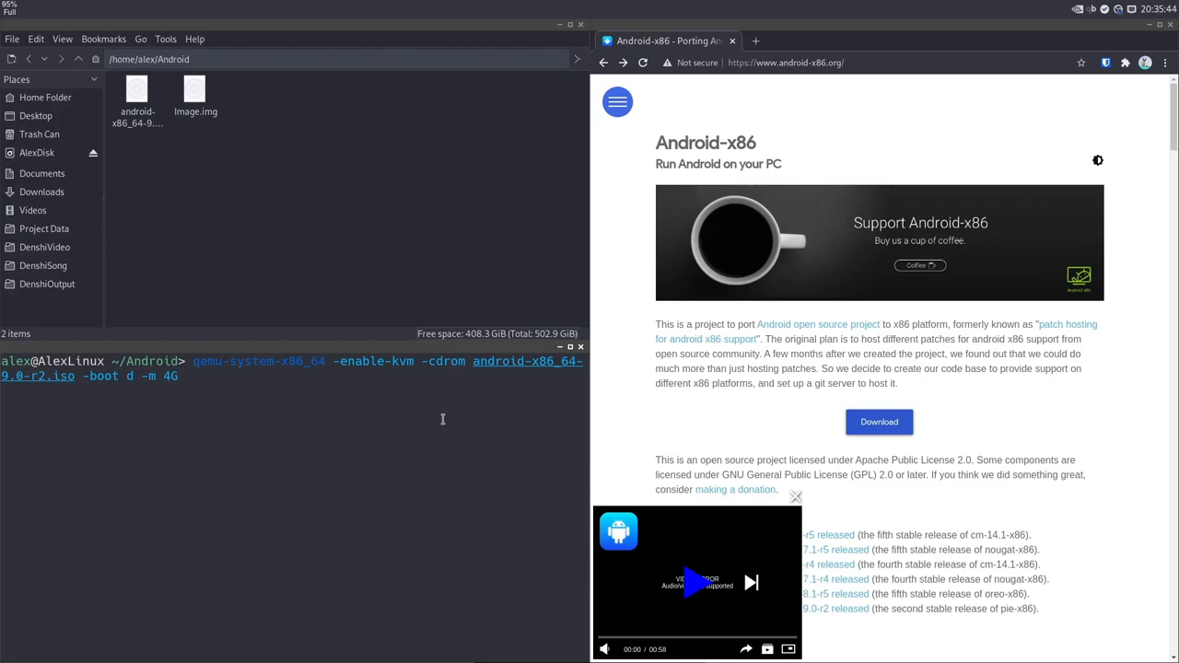
{"action": "type", "text": "-drive"}
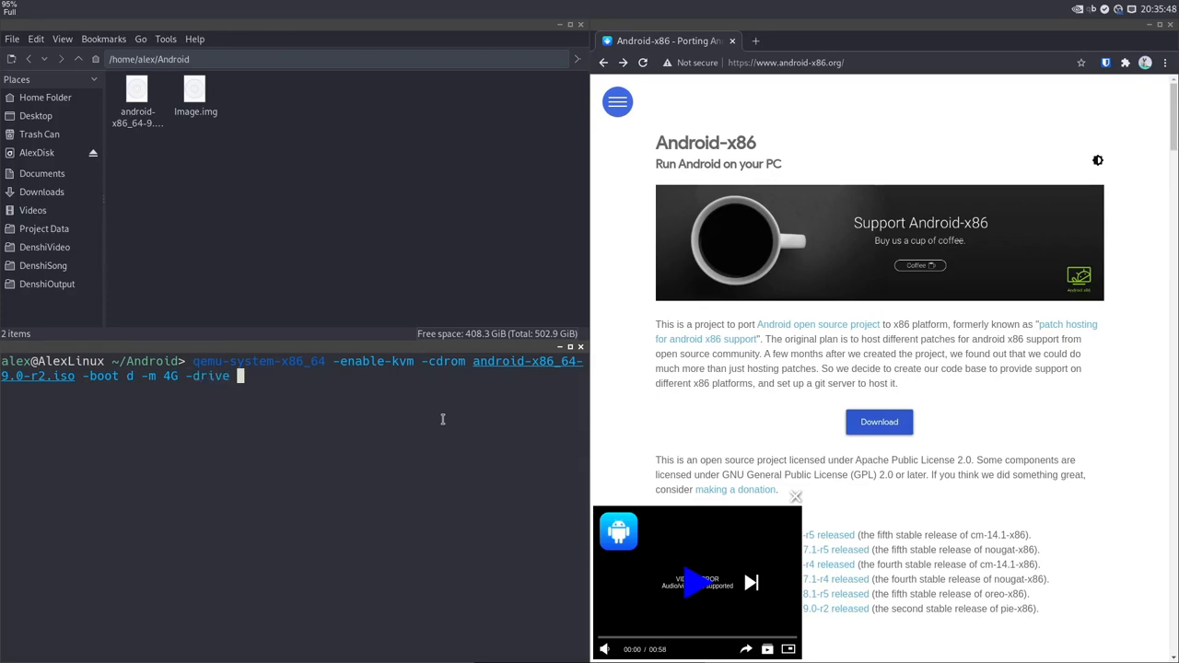
{"action": "type", "text": "file=I"}
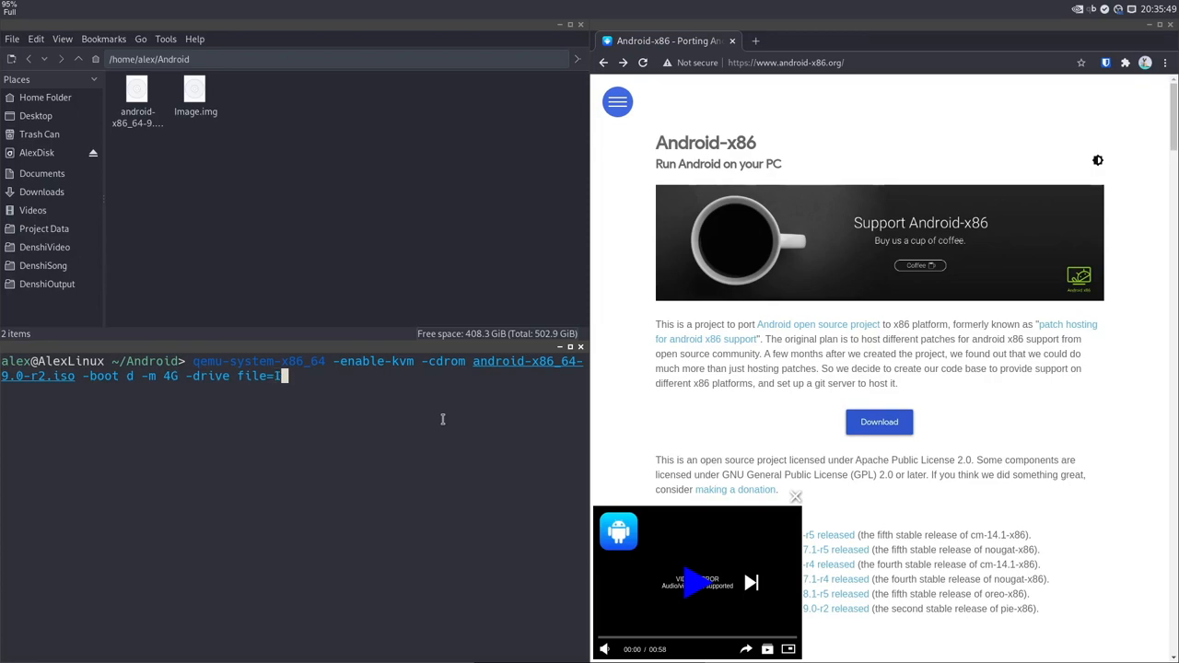
{"action": "type", "text": "mage.img"}
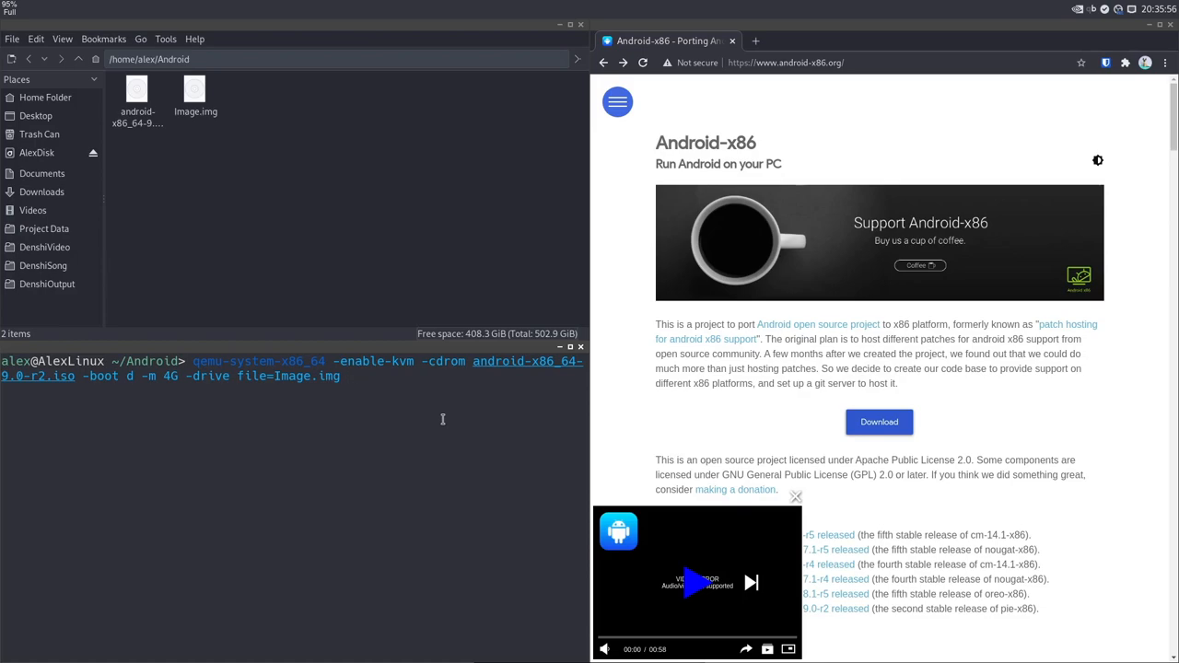
{"action": "key", "text": "Return"}
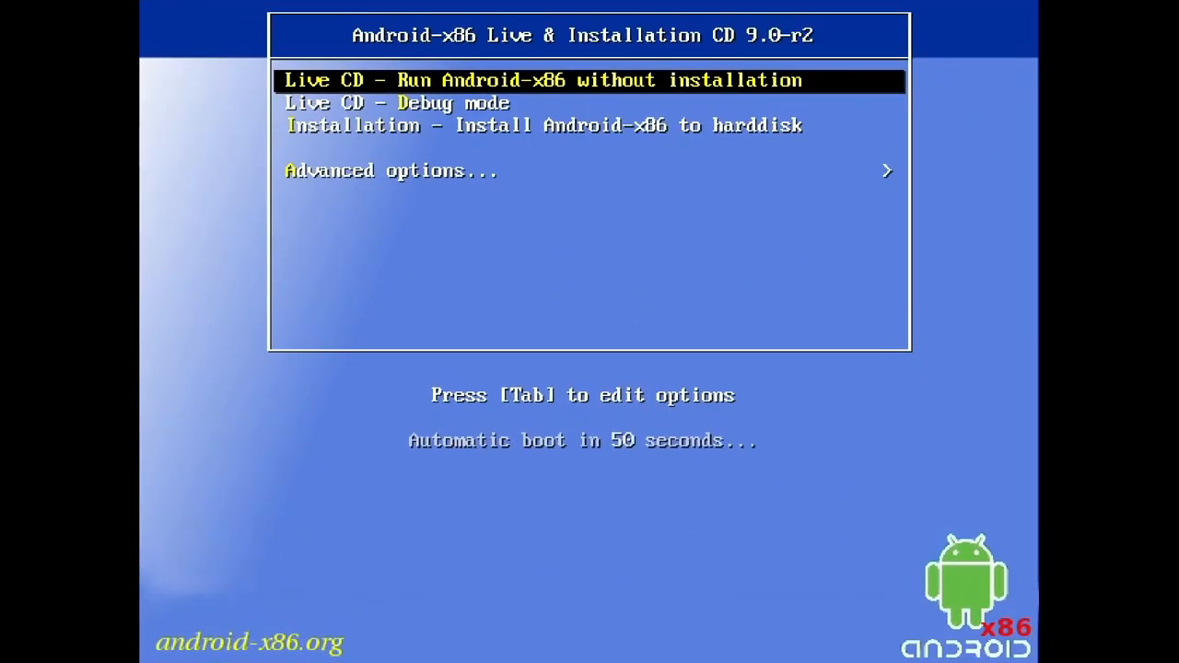
- Choose installing Android-x86 to hard disk and Create/Modify partitions
{"action": "key", "text": "Down"}
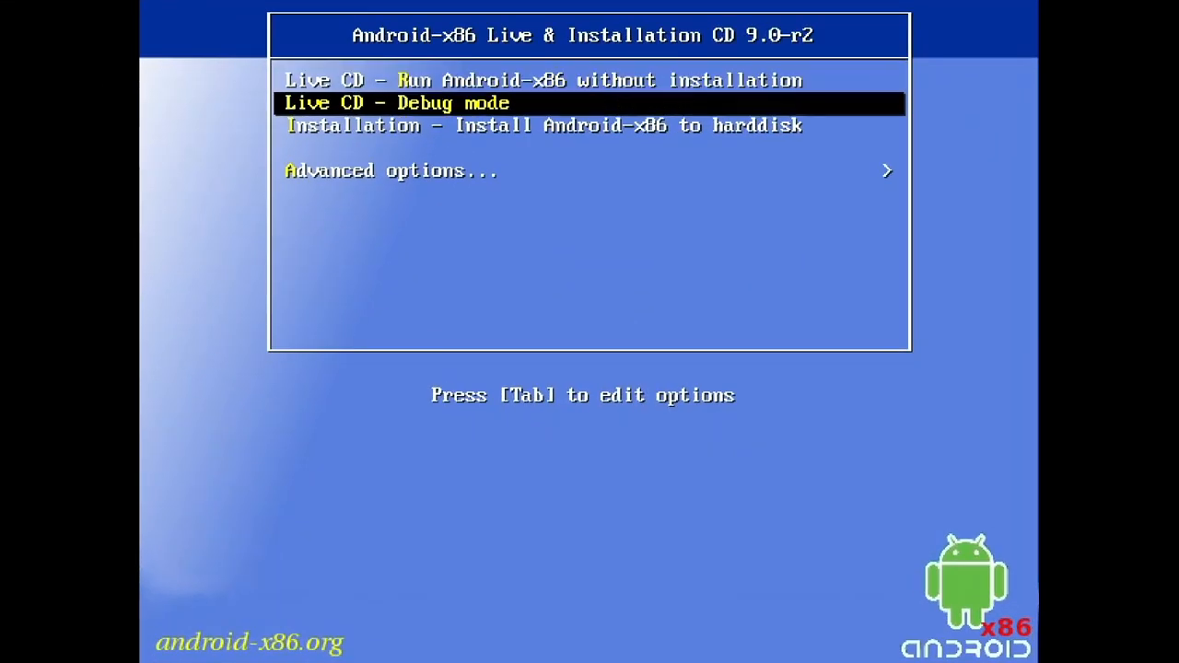
{"action": "key", "text": "Down"}
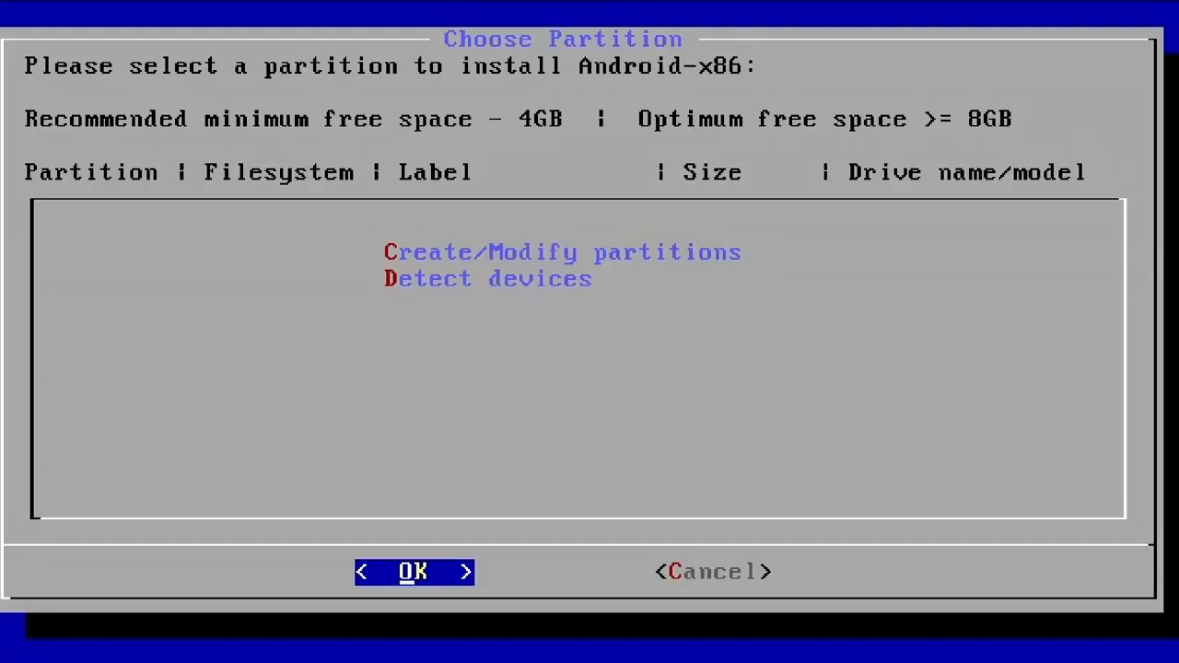
{"action": "left_click", "coordinate": [564, 251]}
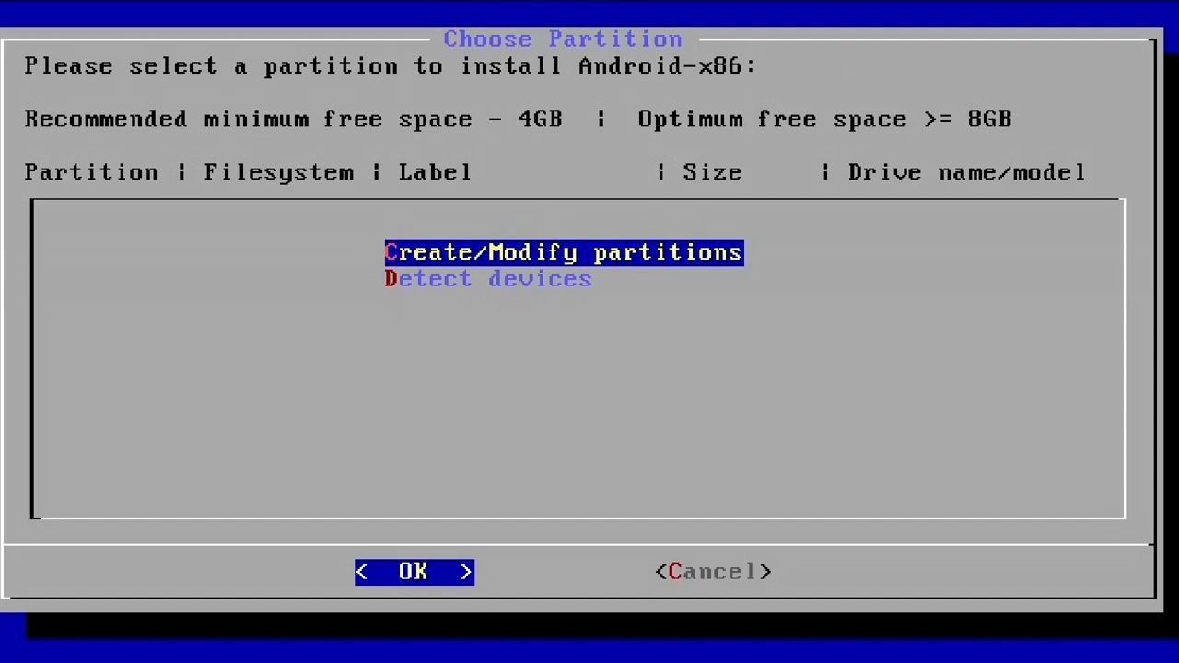
- Start partitioning the 32 GiB /dev/sda, agreeing to use GPT
{"action": "left_click", "coordinate": [412, 571]}
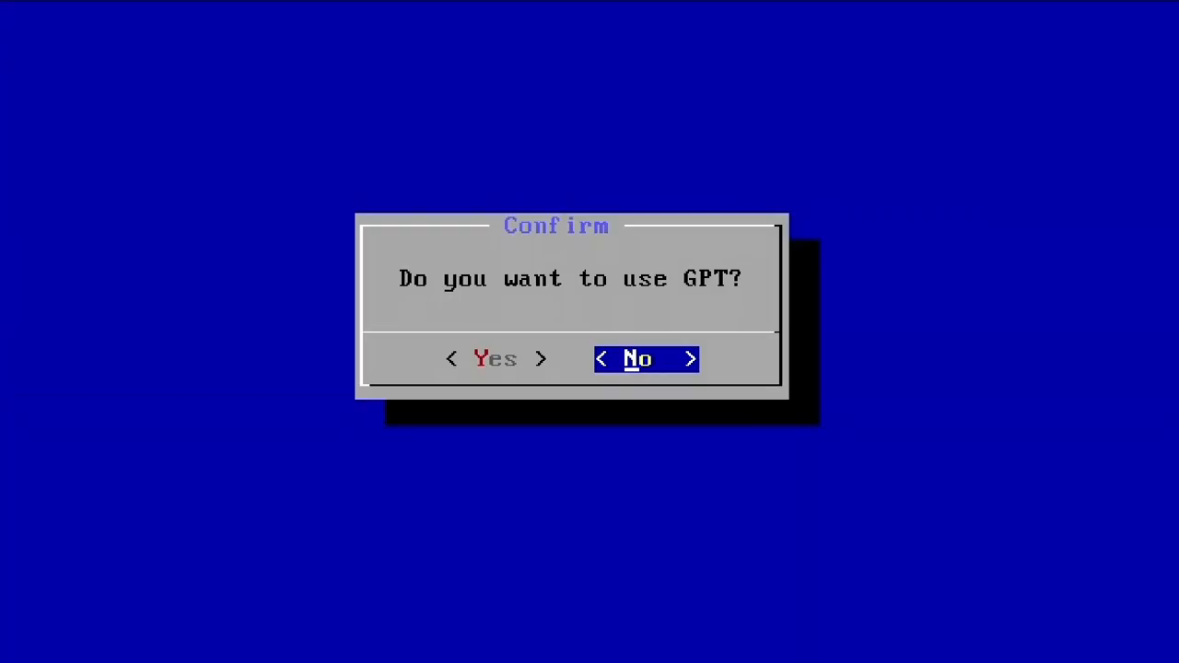
{"action": "key", "text": "Left"}
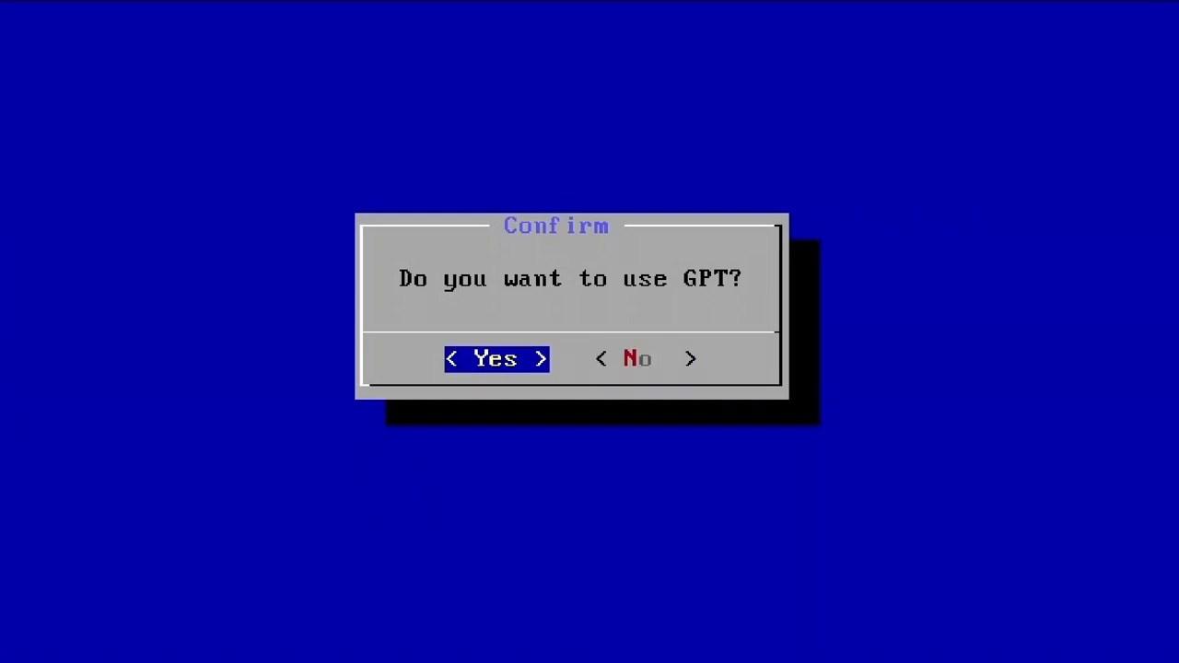
{"action": "left_click", "coordinate": [498, 357]}
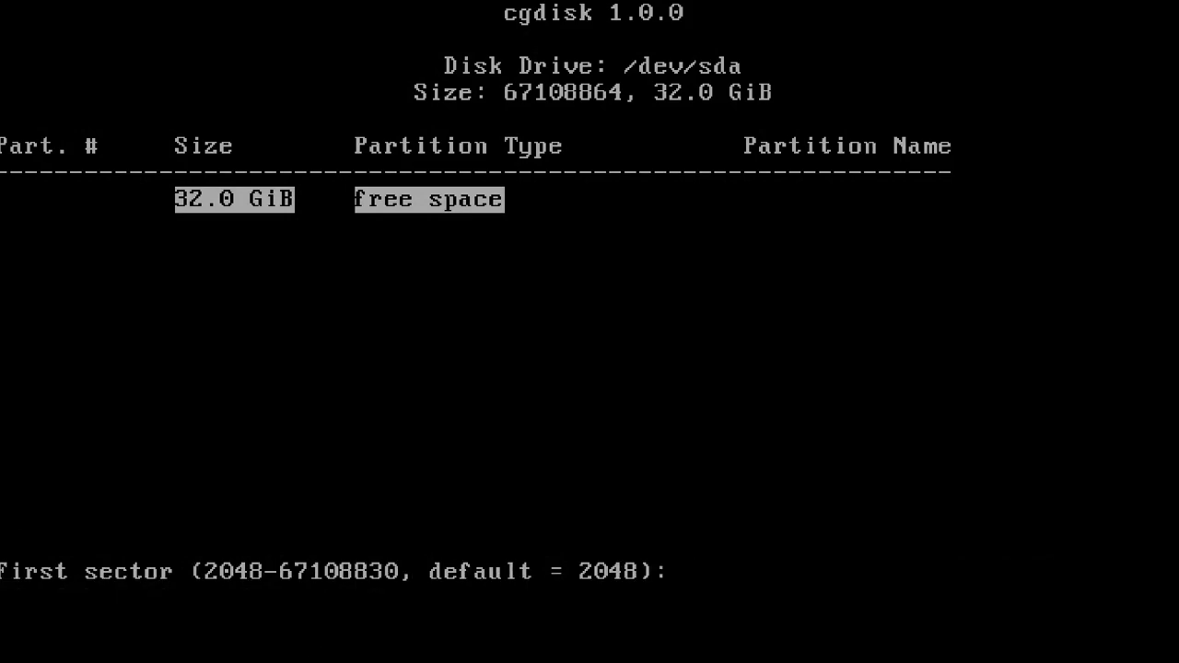
- Create a default full-size partition on /dev/sda and write the table, confirming with 'yes'
{"action": "key", "text": "Return"}
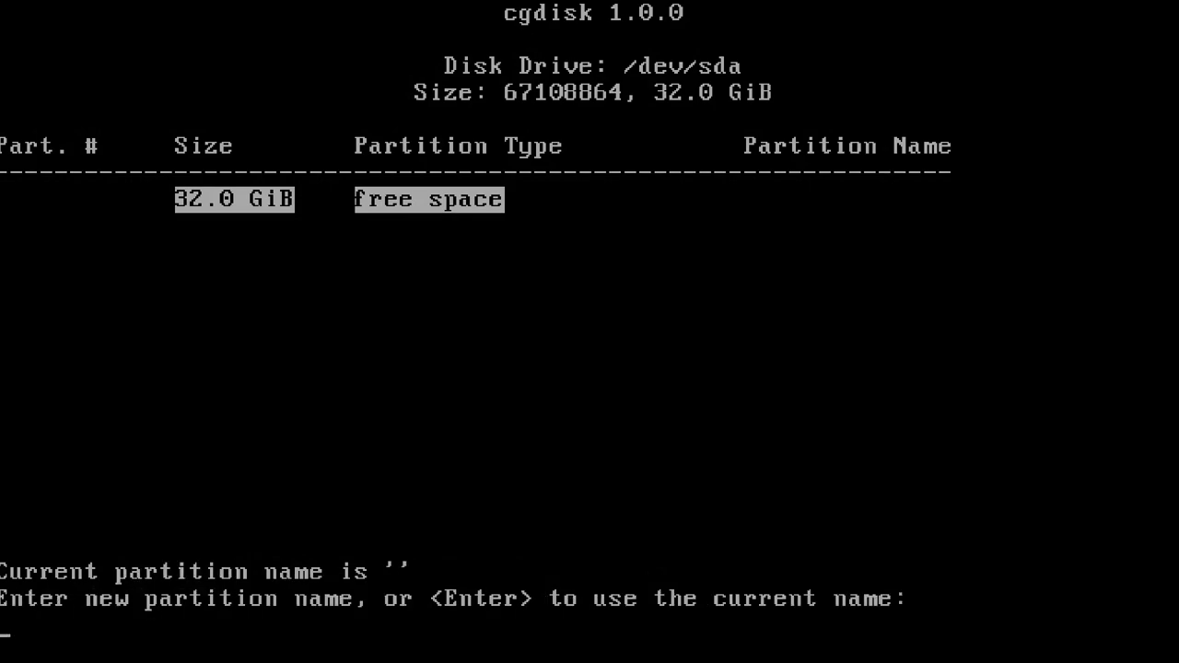
{"action": "key", "text": "Return"}
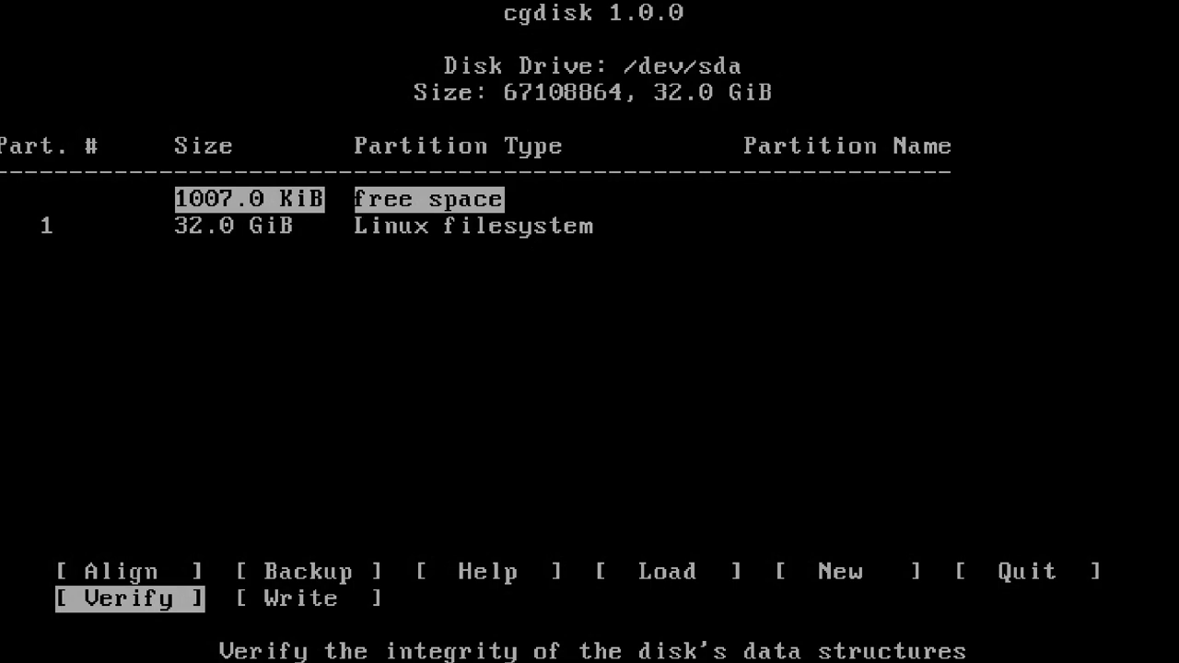
{"action": "left_click", "coordinate": [301, 597]}
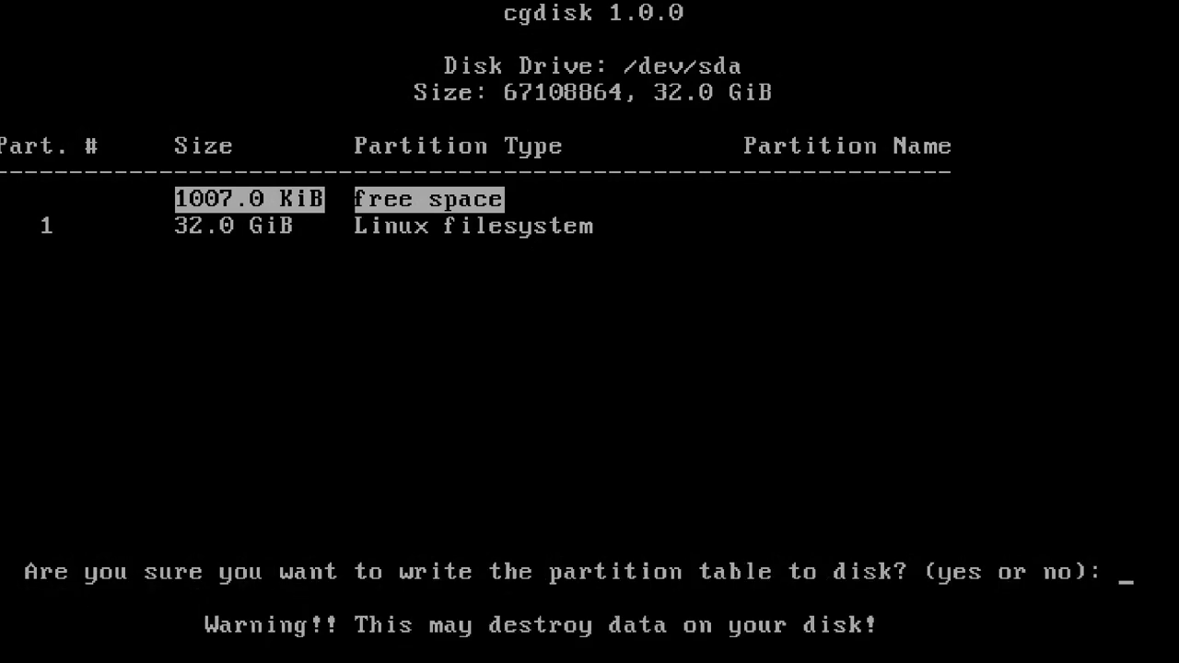
{"action": "type", "text": "yes"}
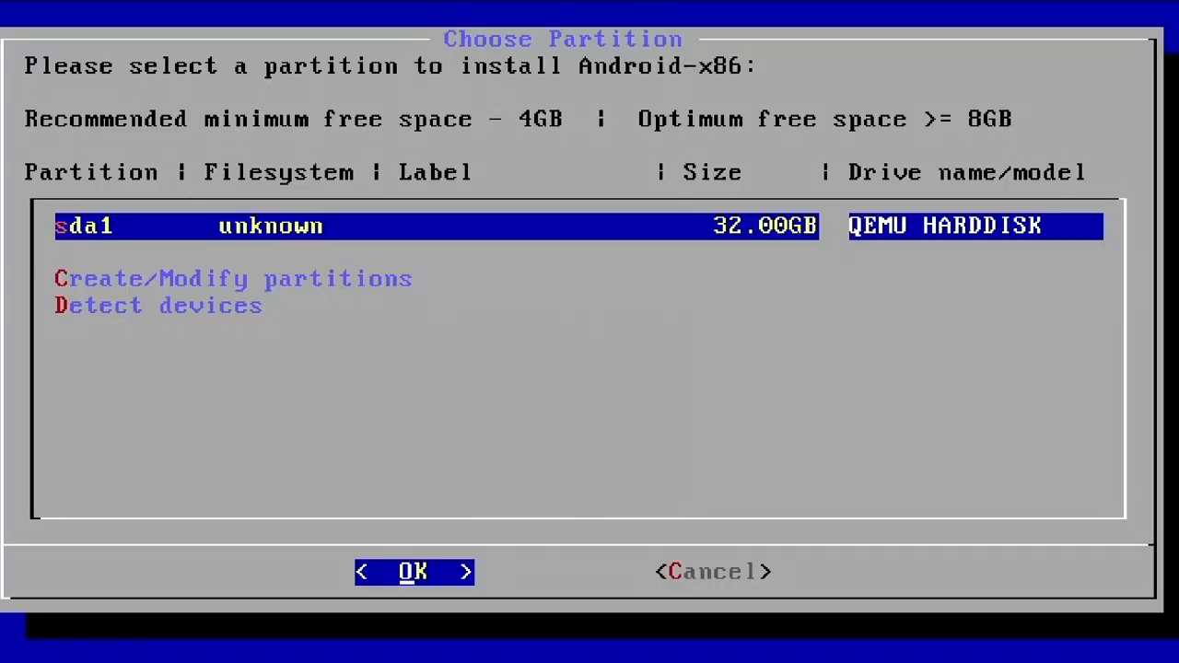
- Install onto sda1, formatting it as ext4
{"action": "left_click", "coordinate": [412, 571]}
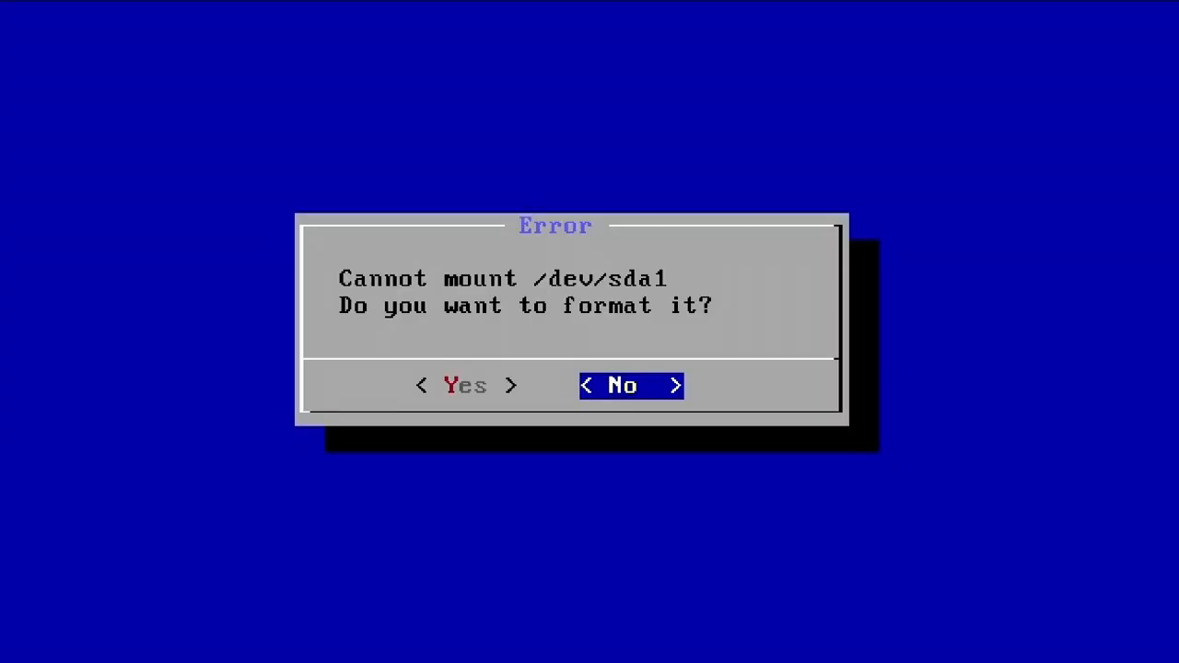
{"action": "left_click", "coordinate": [464, 385]}
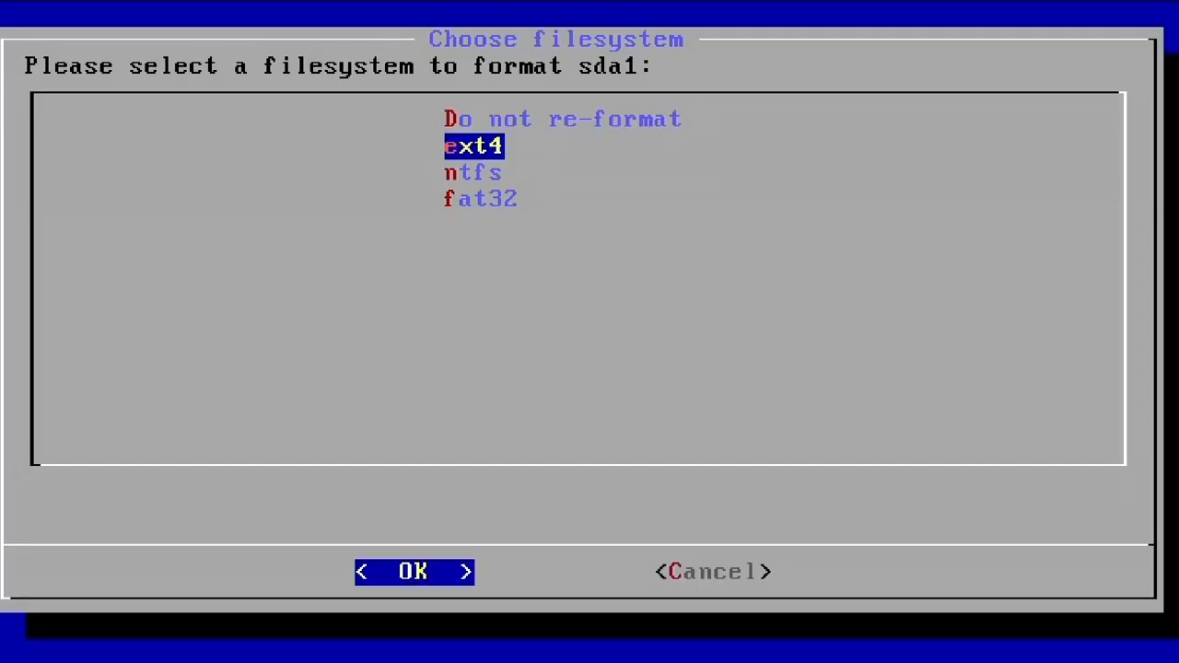
{"action": "left_click", "coordinate": [413, 572]}
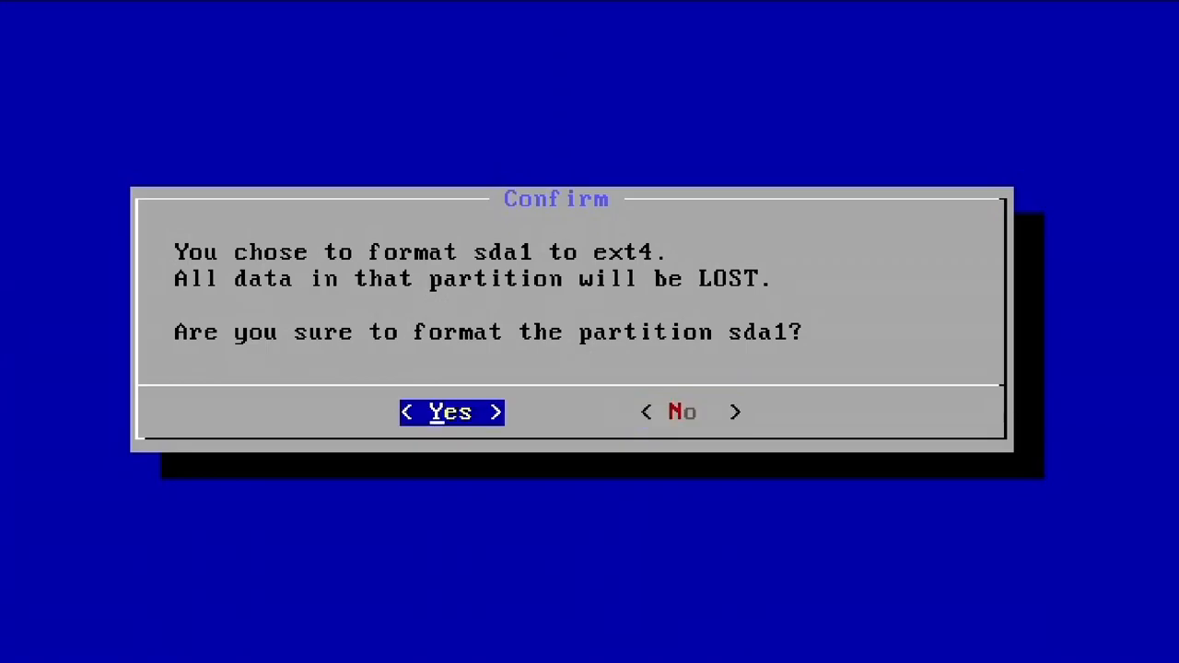
{"action": "left_click", "coordinate": [450, 413]}
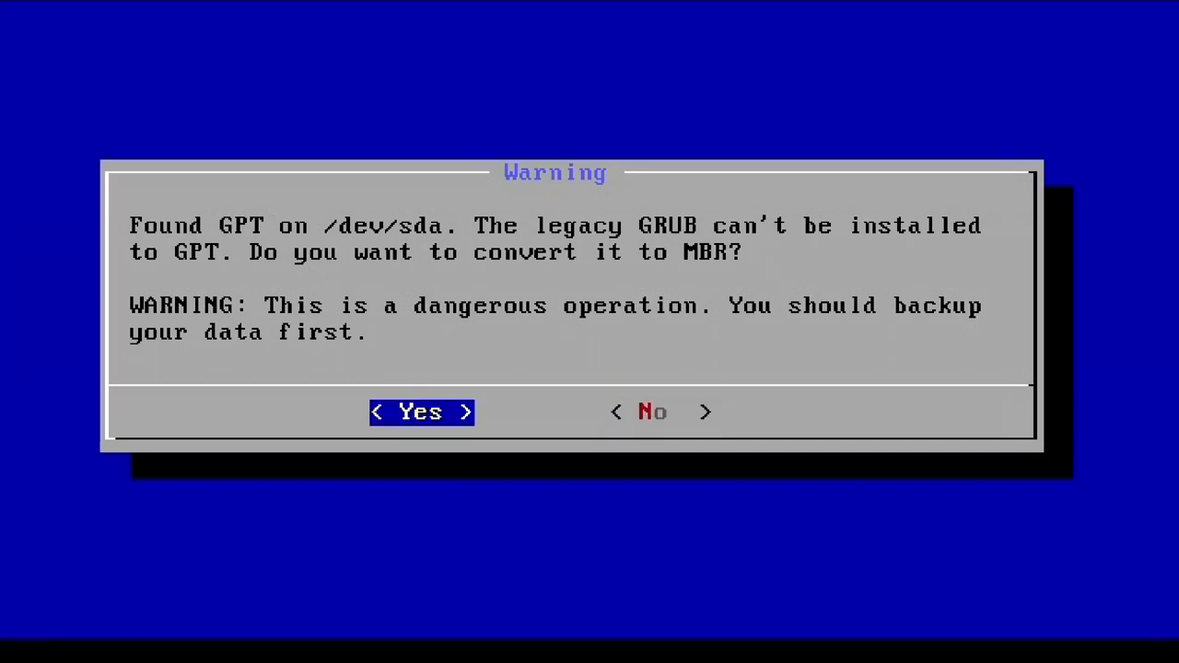
- Convert the disk to MBR, make /system read-write, and choose Reboot when done
{"action": "left_click", "coordinate": [420, 412]}
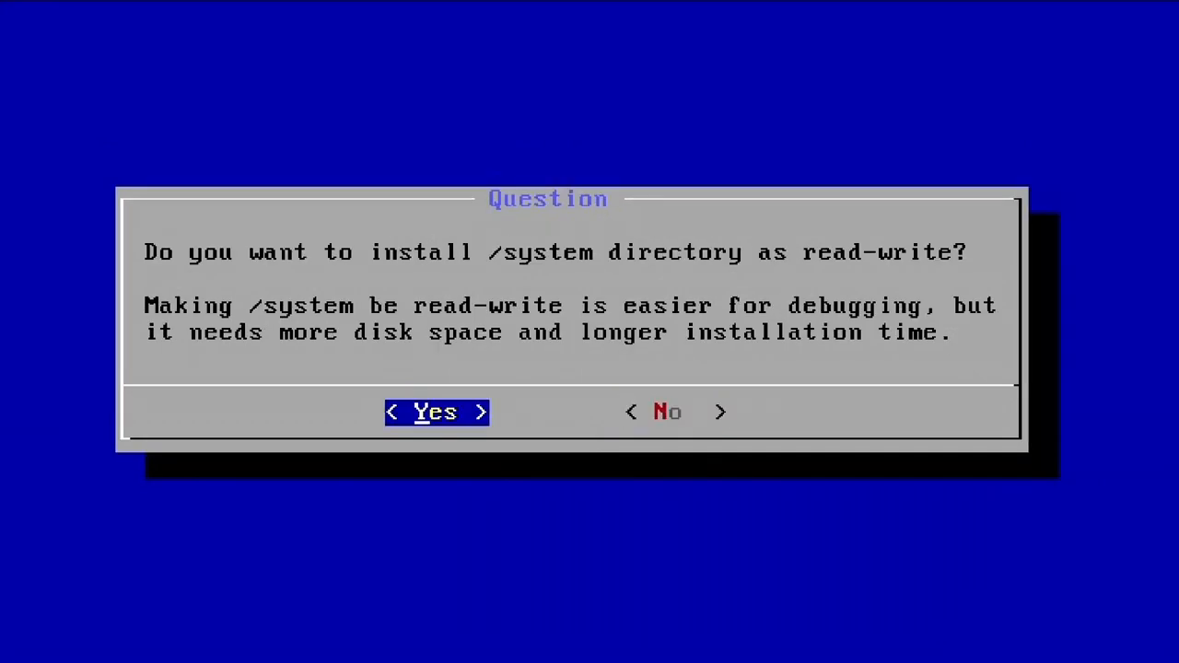
{"action": "left_click", "coordinate": [435, 412]}
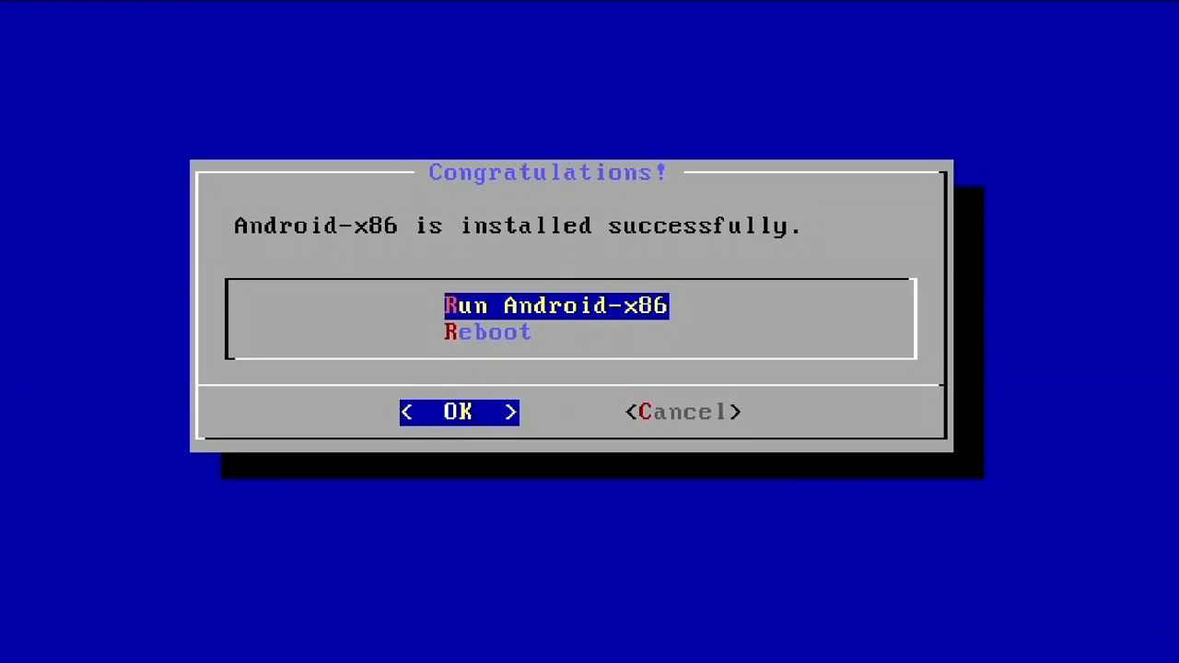
{"action": "key", "text": "Down"}
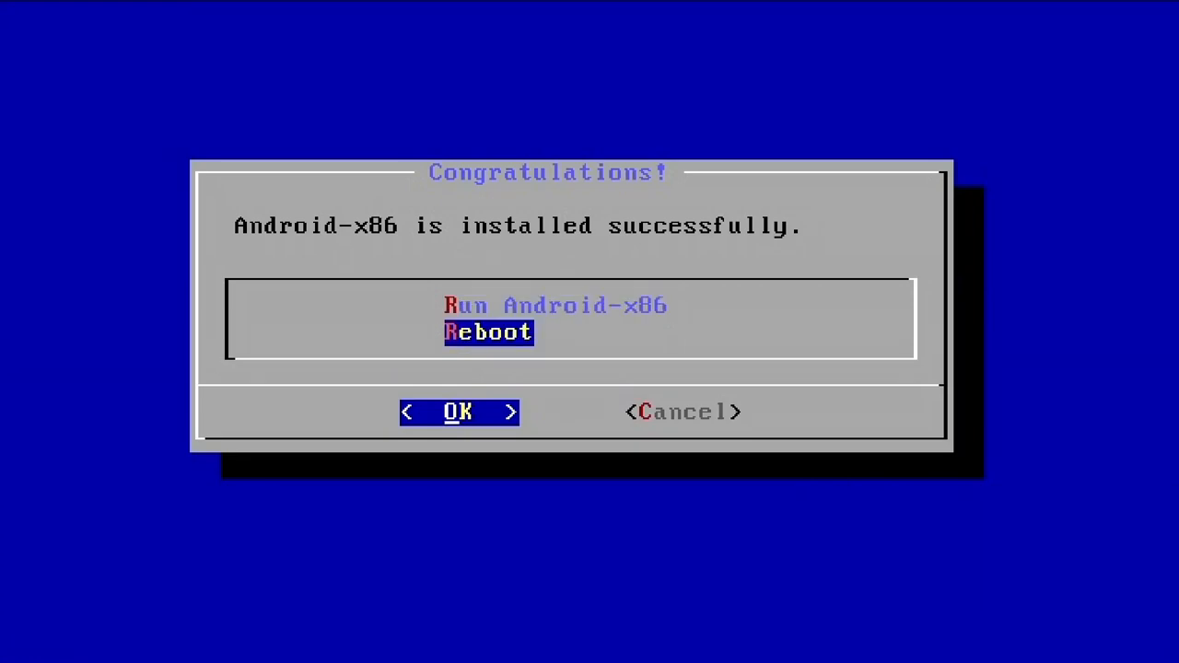
{"action": "left_click", "coordinate": [458, 413]}
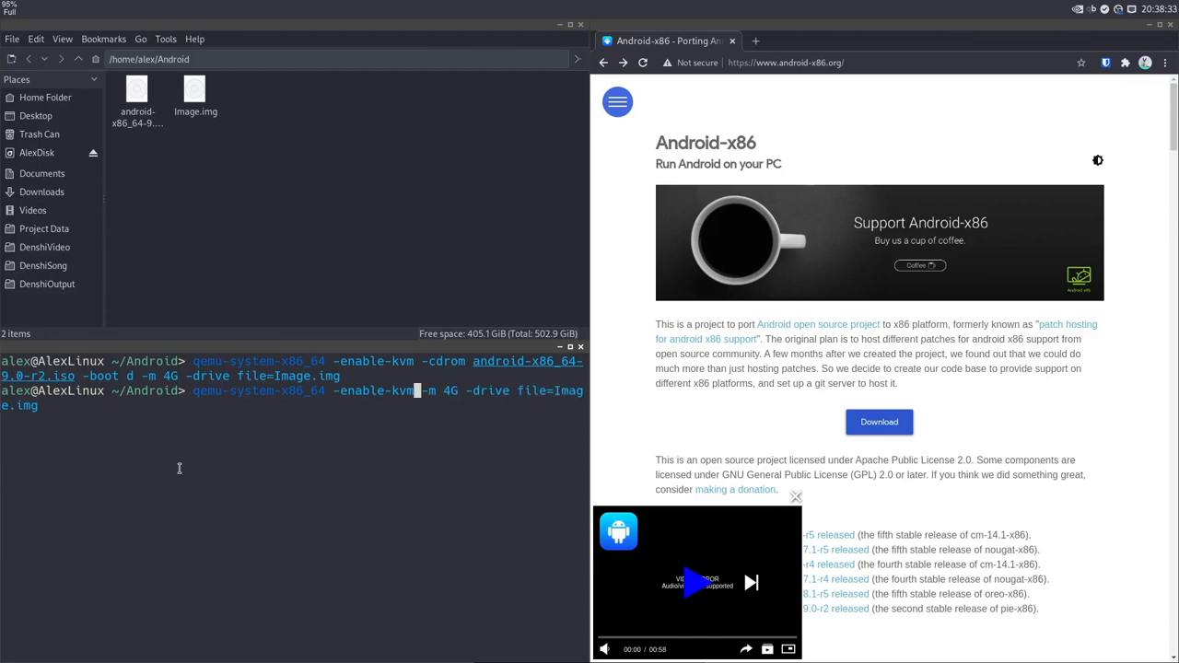
- Boot the VM from Image.img alone, reaching the Hi there welcome screen
{"action": "key", "text": "Return"}
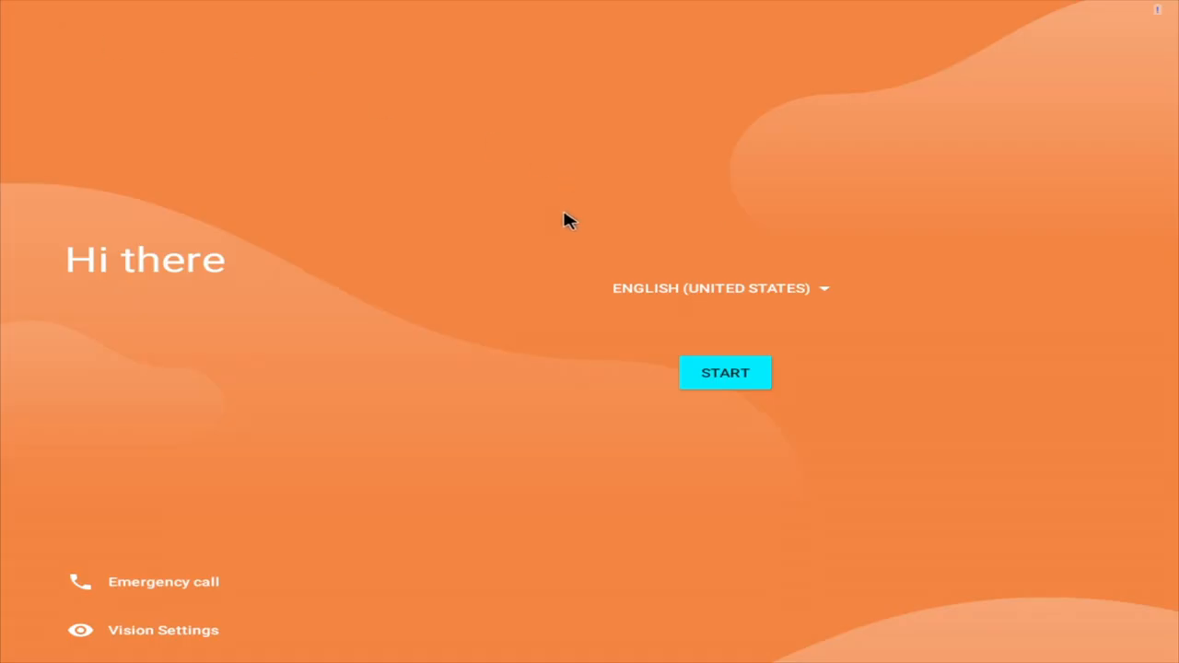
{"action": "mouse_move", "coordinate": [601, 225]}
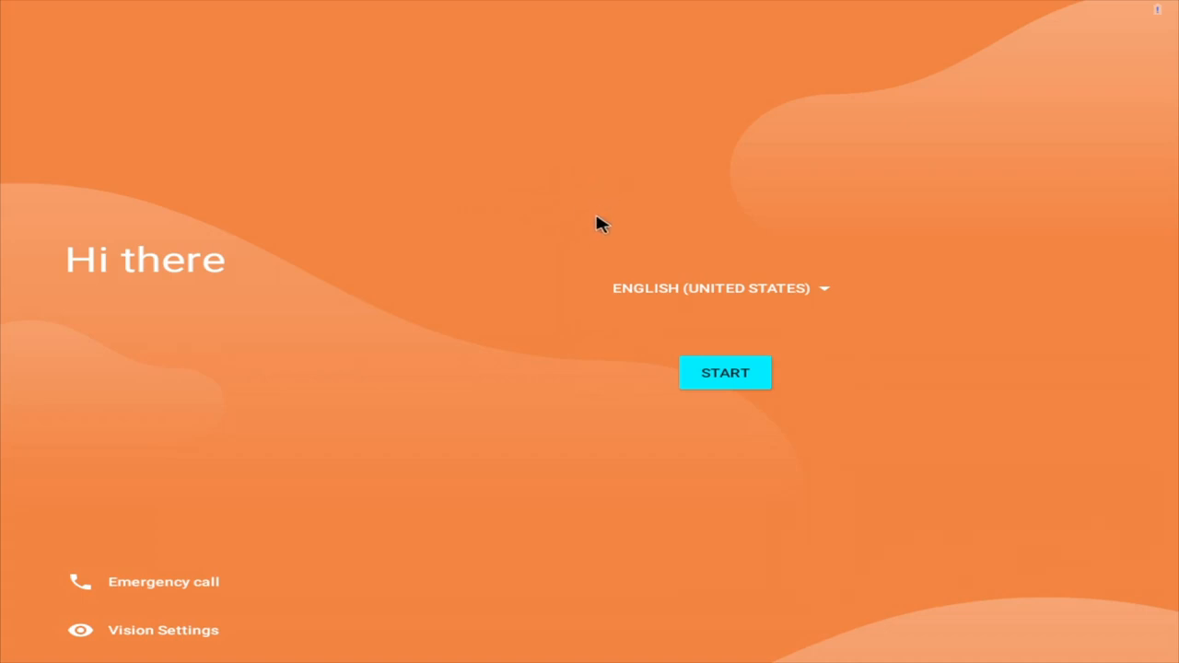
{"action": "mouse_move", "coordinate": [322, 233]}
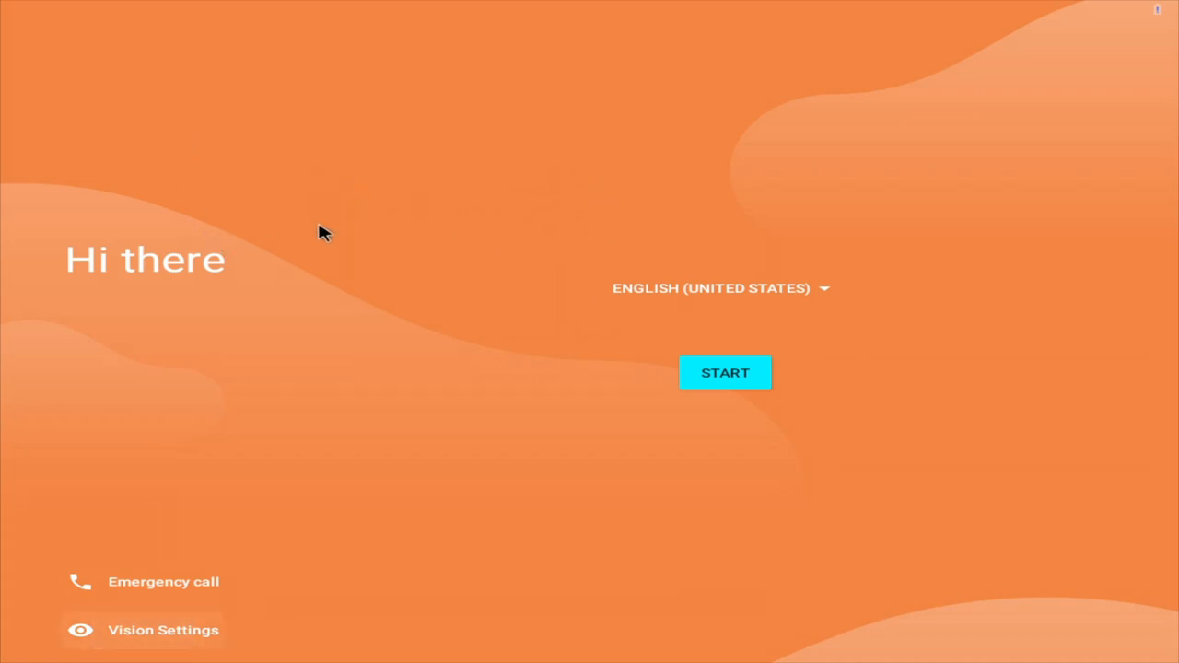
{"action": "mouse_move", "coordinate": [298, 236]}
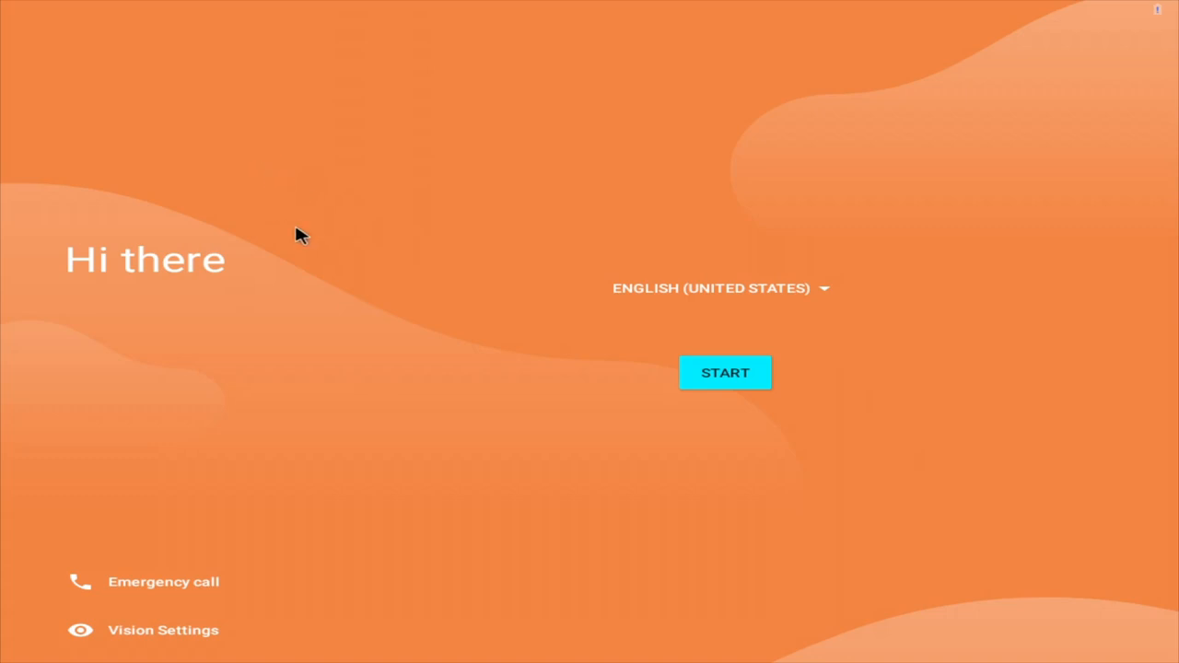
{"action": "mouse_move", "coordinate": [590, 306]}
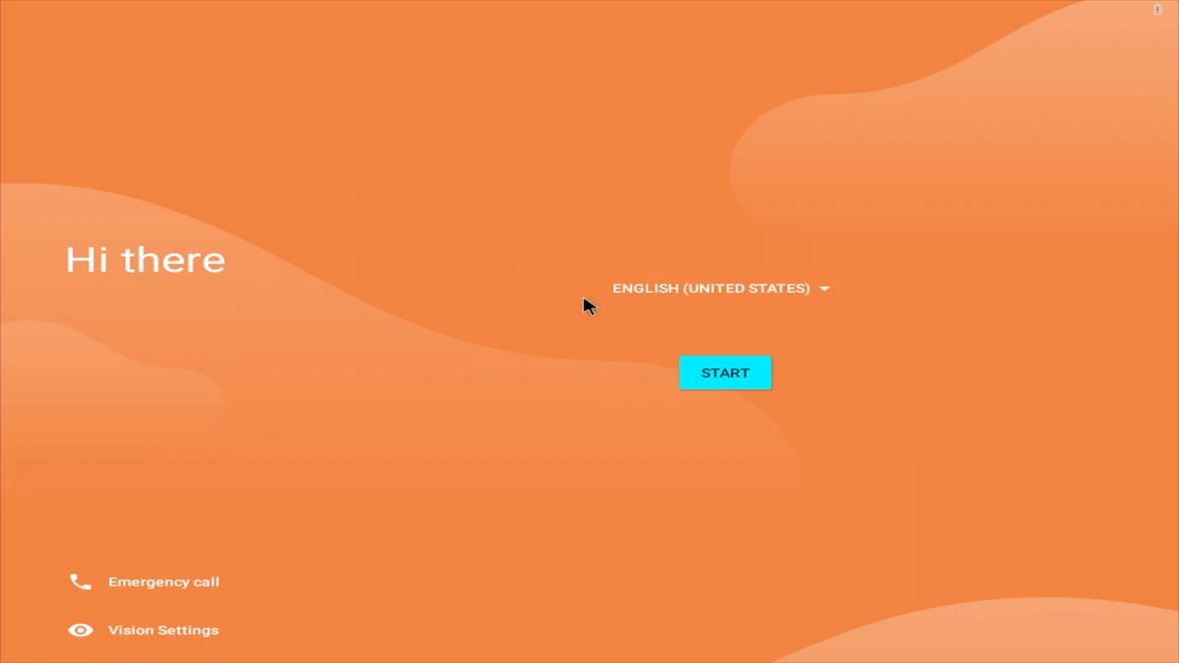
{"action": "mouse_move", "coordinate": [752, 328]}
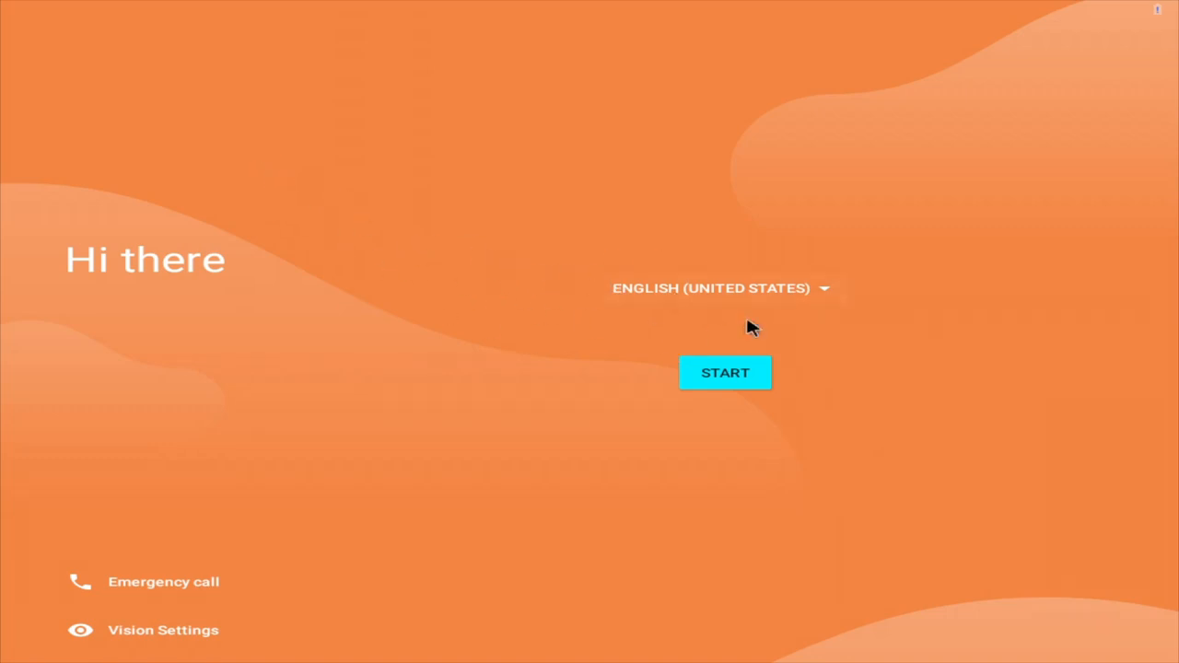
{"action": "mouse_move", "coordinate": [712, 311]}
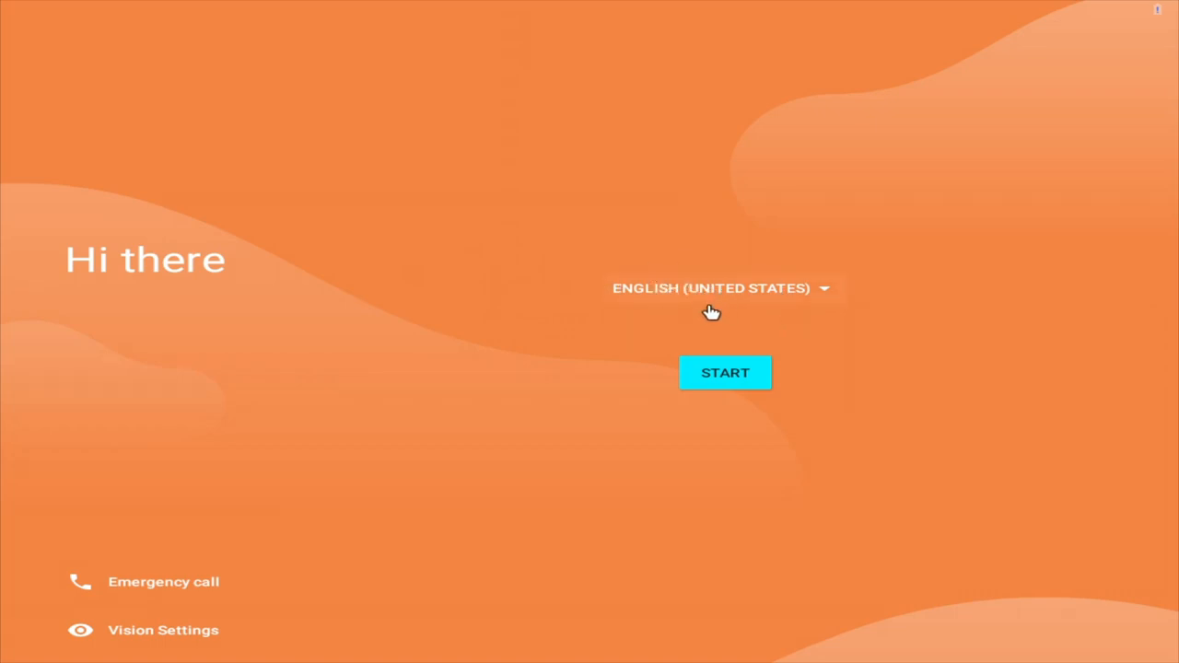
{"action": "mouse_move", "coordinate": [726, 328]}
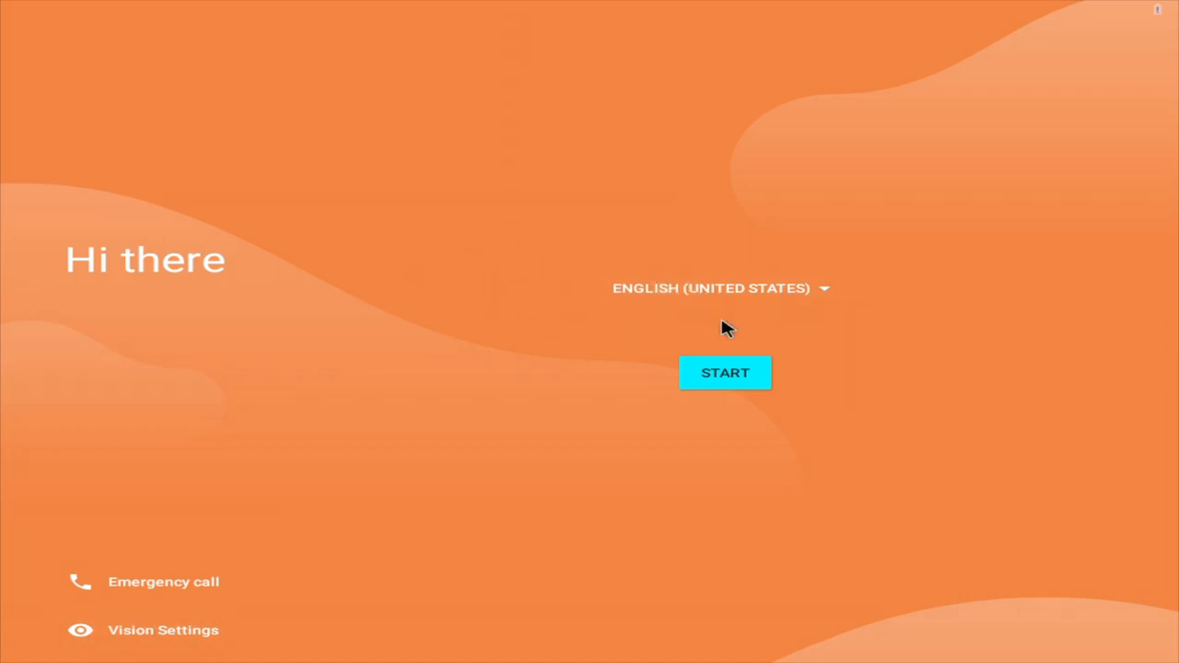
{"action": "mouse_move", "coordinate": [579, 360]}
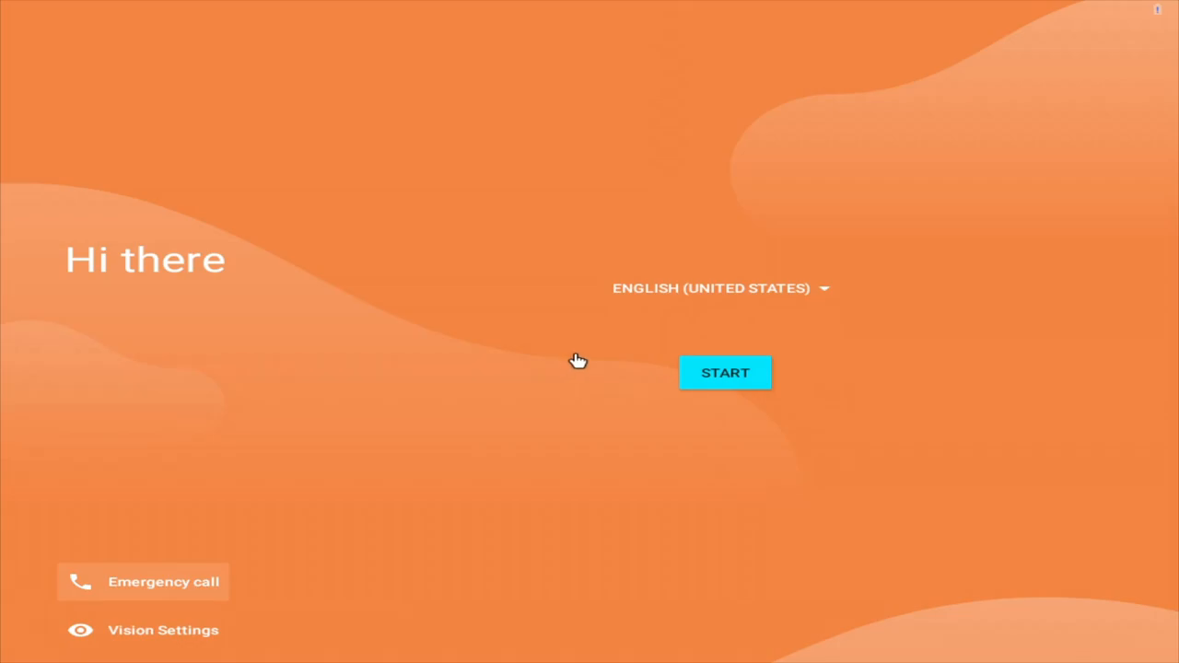
- Start Android setup, skip Wi-Fi and continue past the Date & time step
{"action": "left_click", "coordinate": [726, 372]}
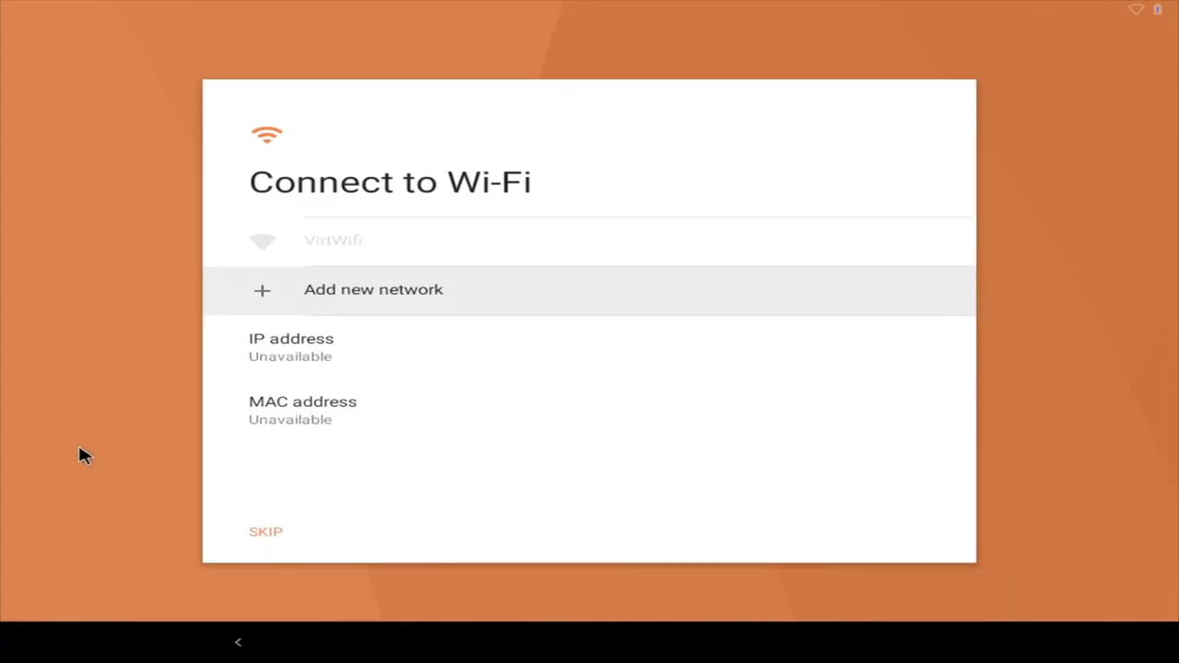
{"action": "left_click", "coordinate": [332, 239]}
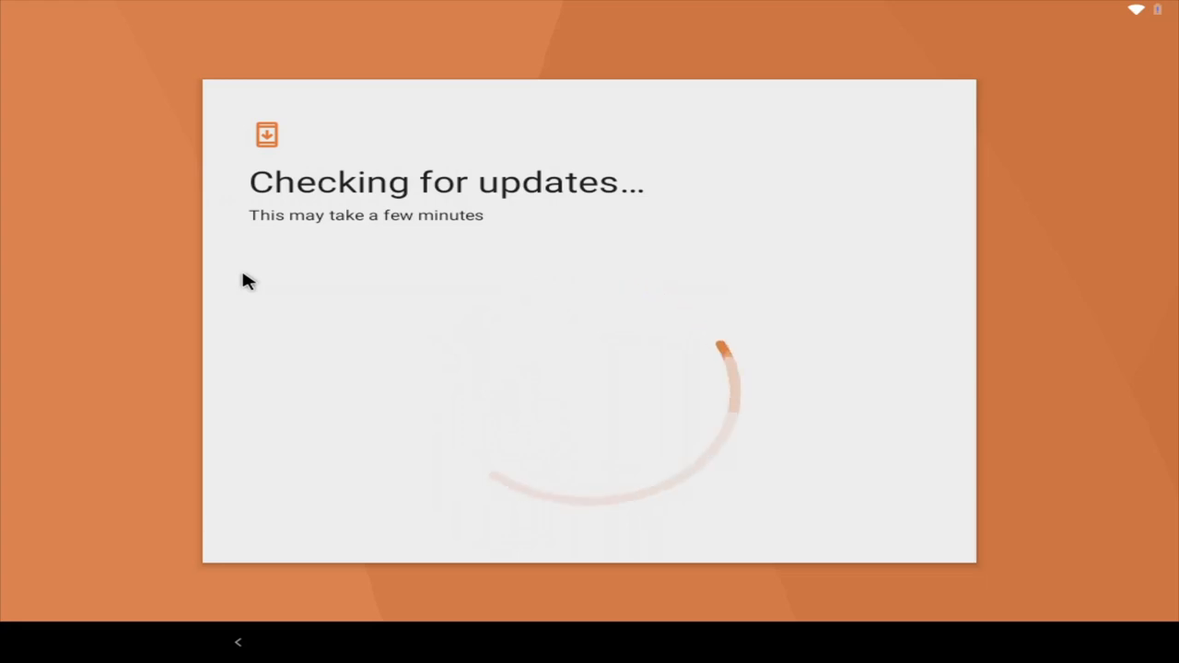
{"action": "mouse_move", "coordinate": [310, 357]}
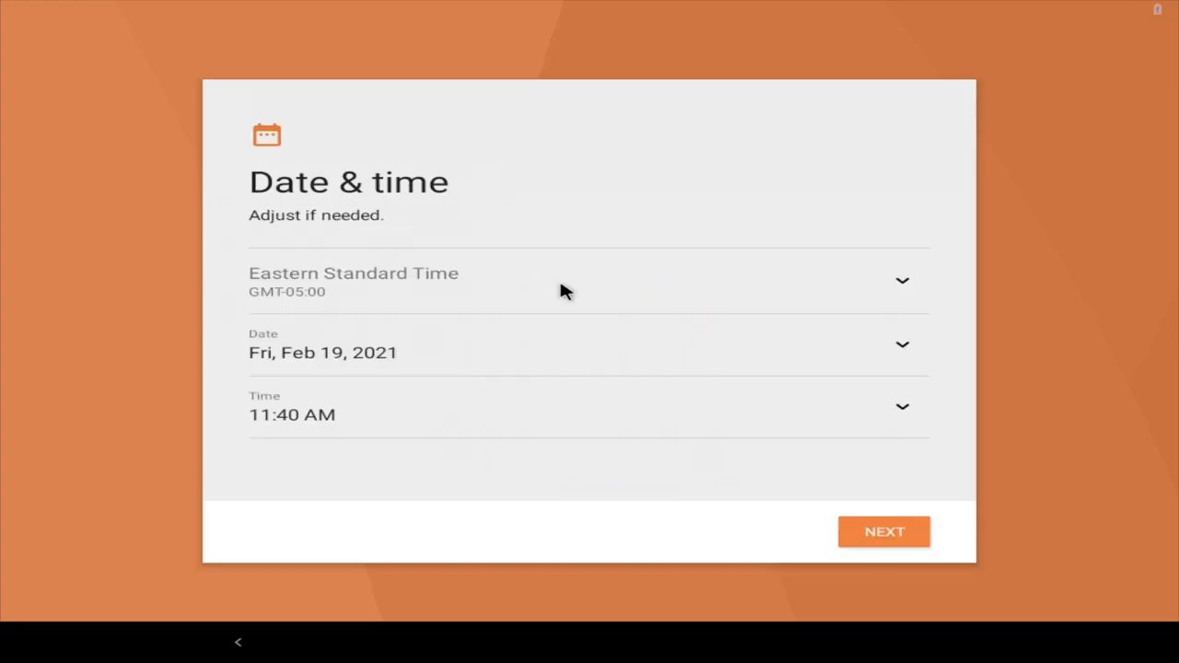
{"action": "mouse_move", "coordinate": [501, 306]}
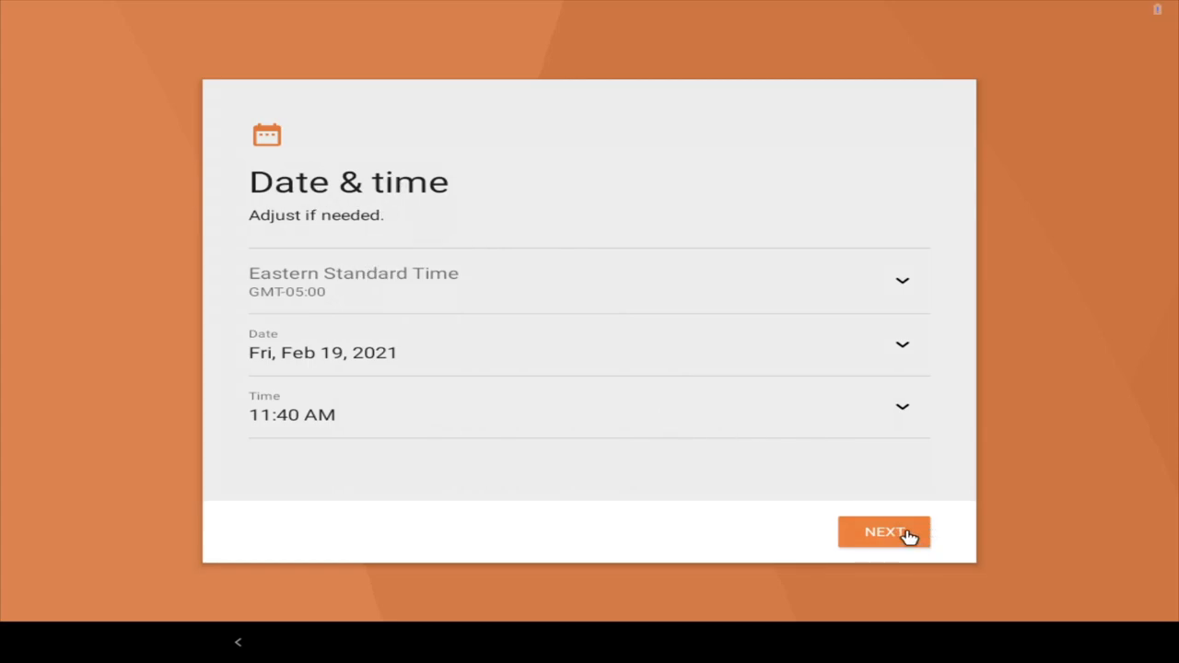
{"action": "left_click", "coordinate": [884, 530]}
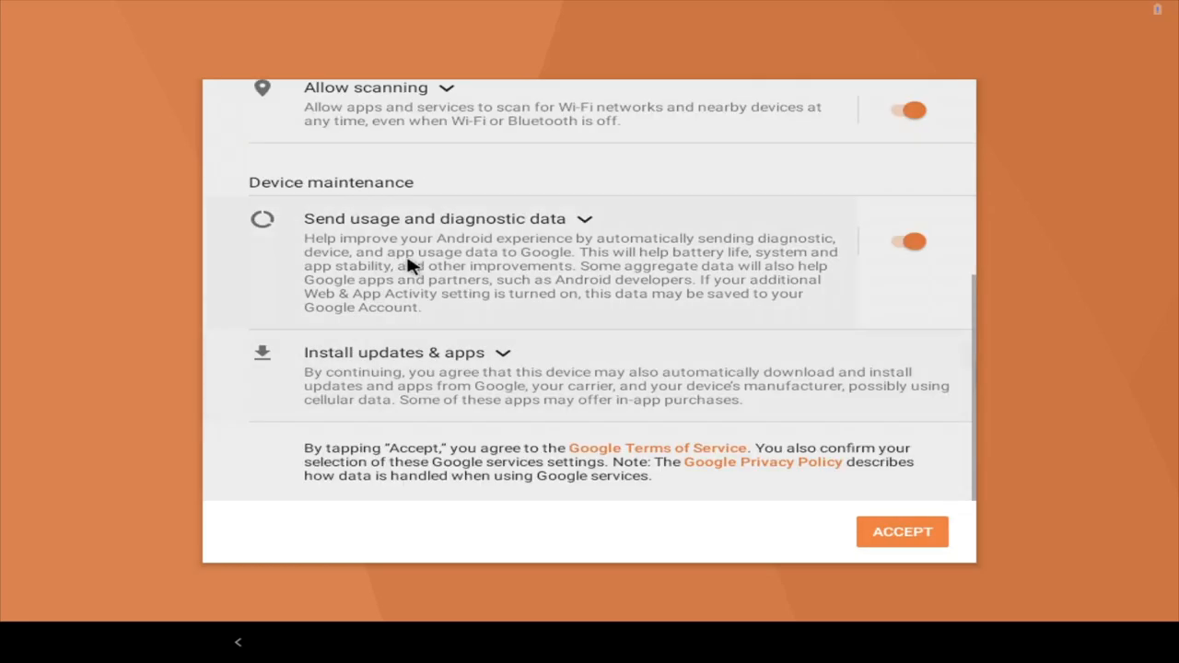
- Review the Google services options and accept them
{"action": "scroll", "scroll_direction": "up", "scroll_amount": 3}
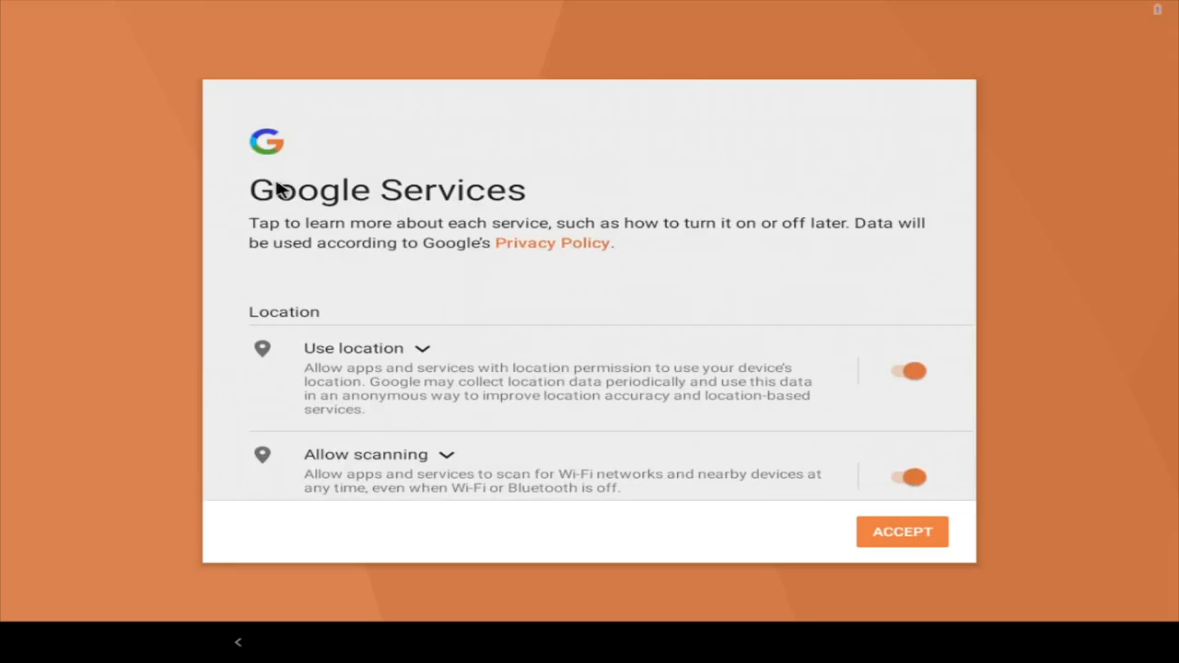
{"action": "mouse_move", "coordinate": [332, 170]}
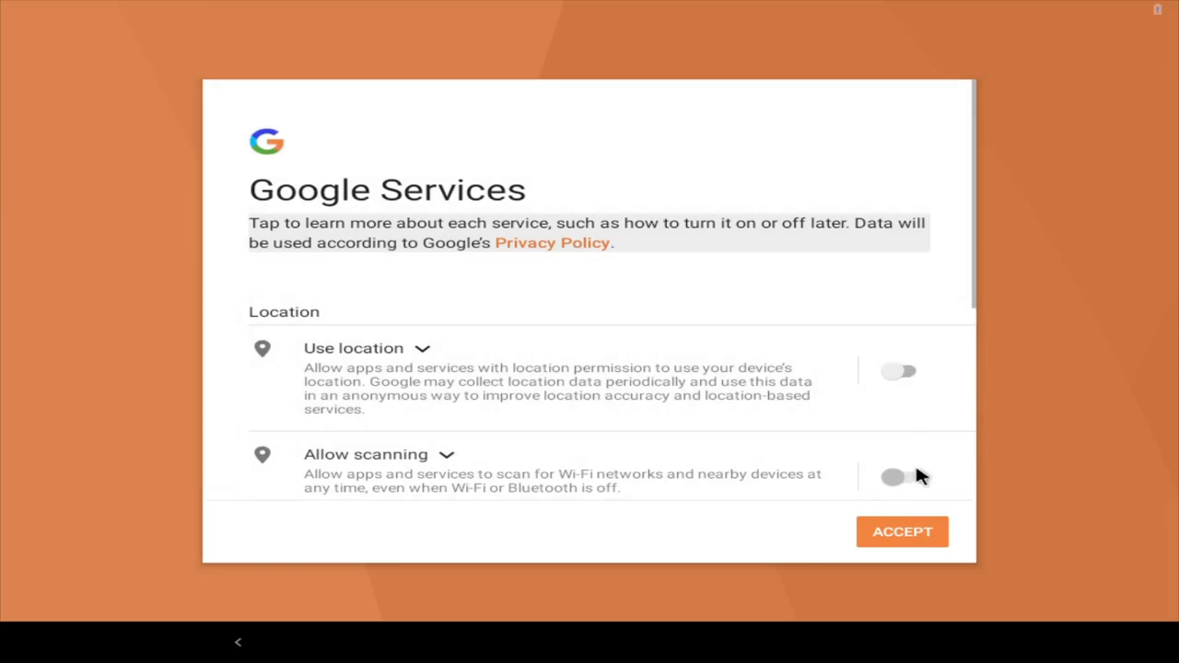
{"action": "scroll", "scroll_direction": "down", "scroll_amount": 3}
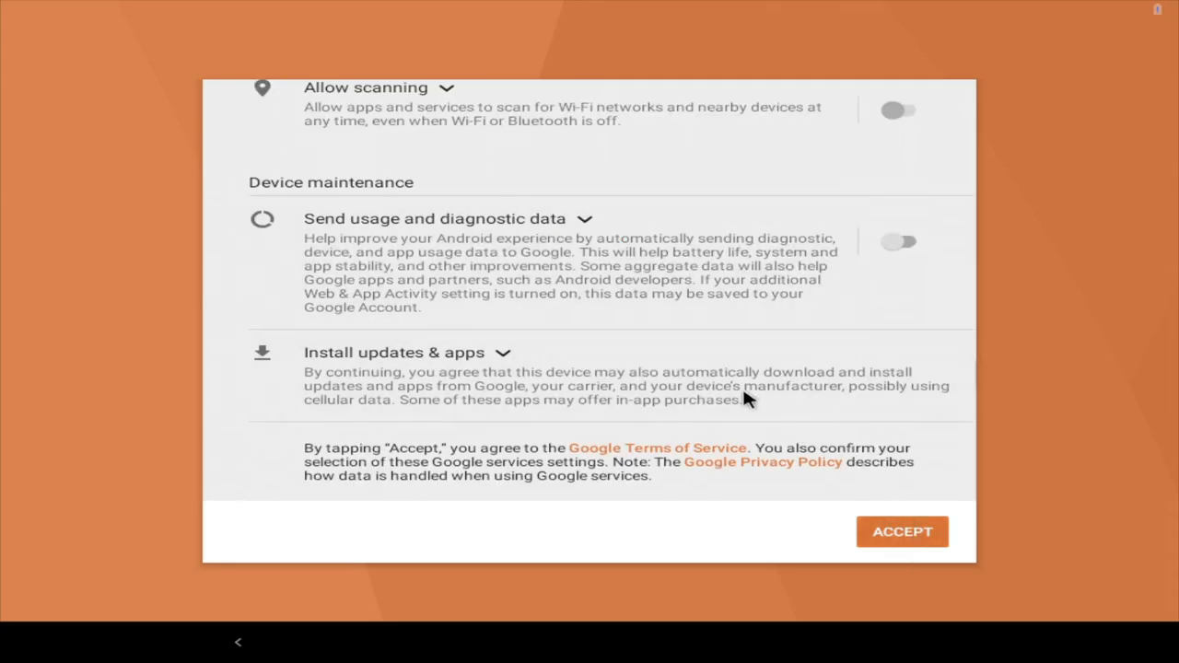
{"action": "left_click", "coordinate": [903, 530]}
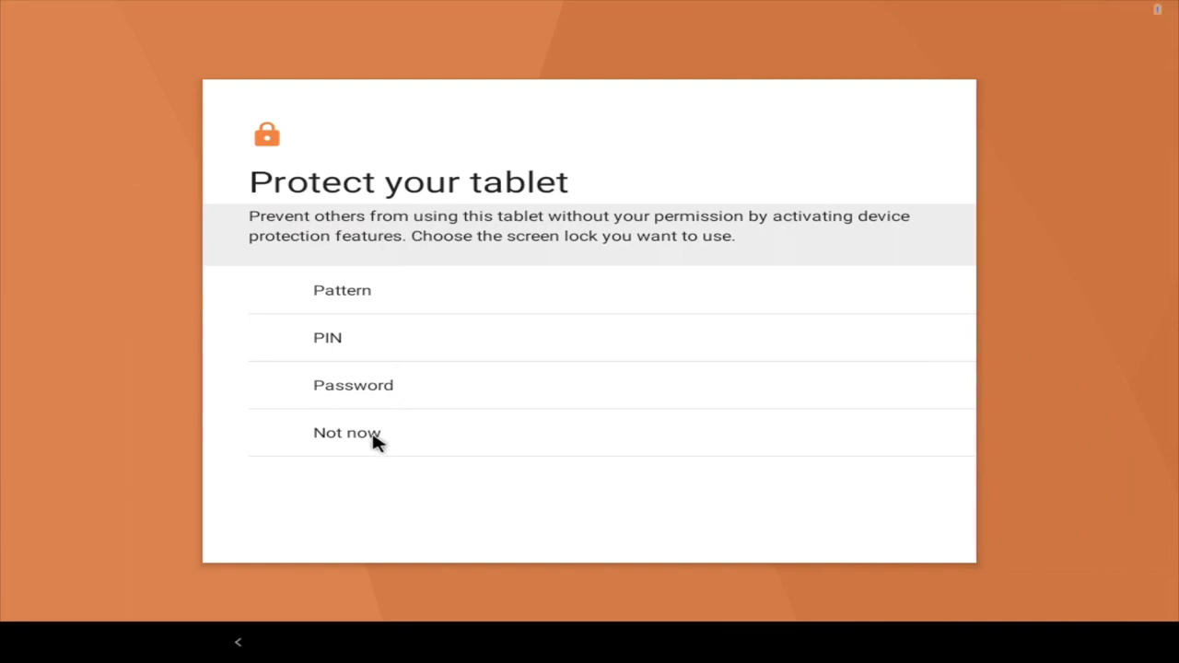
- Skip the screen lock with Not now and SKIP ANYWAY to reach the desktop
{"action": "left_click", "coordinate": [346, 433]}
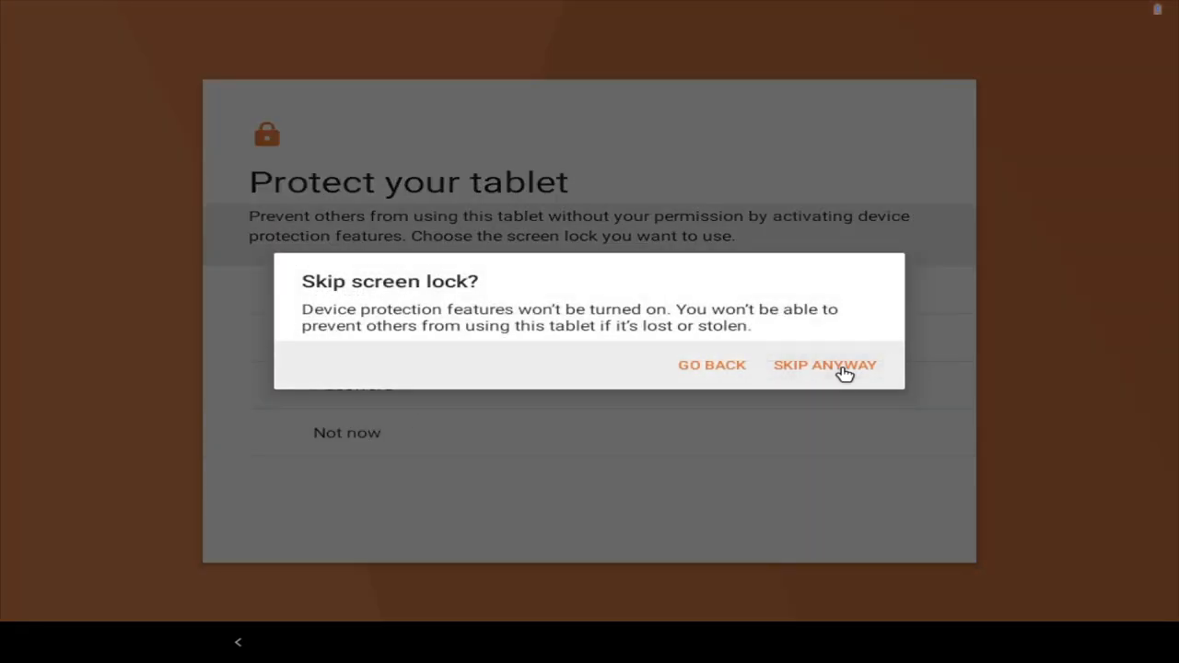
{"action": "left_click", "coordinate": [825, 365]}
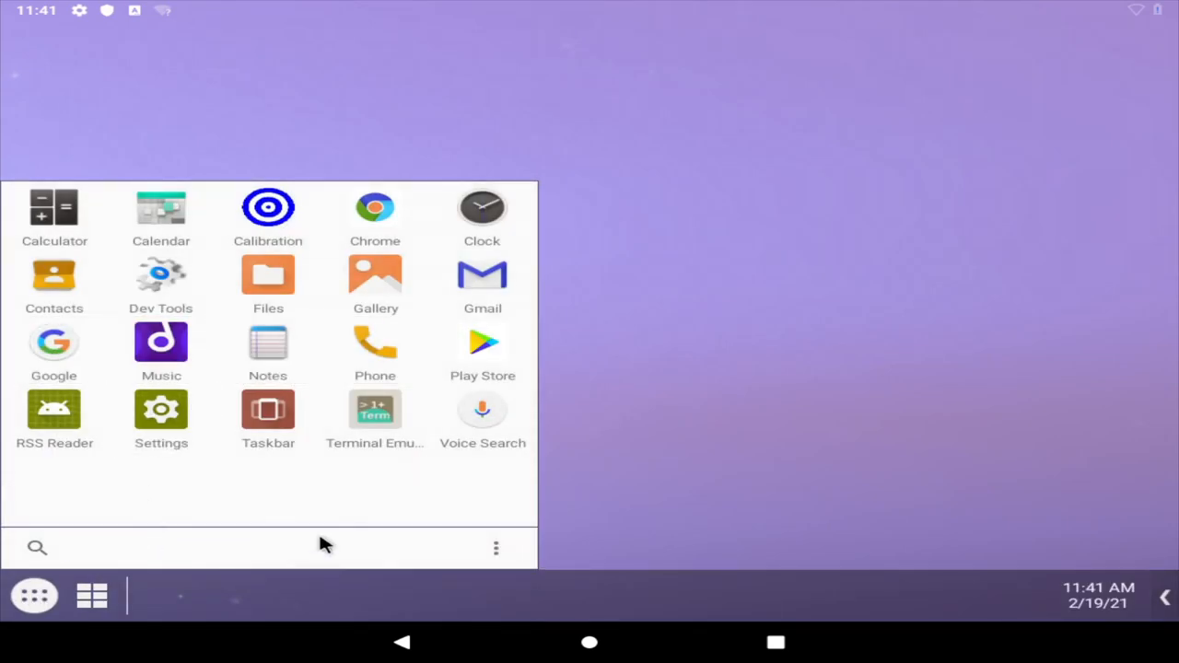
- Launch the Settings app from the app drawer
{"action": "left_click", "coordinate": [92, 596]}
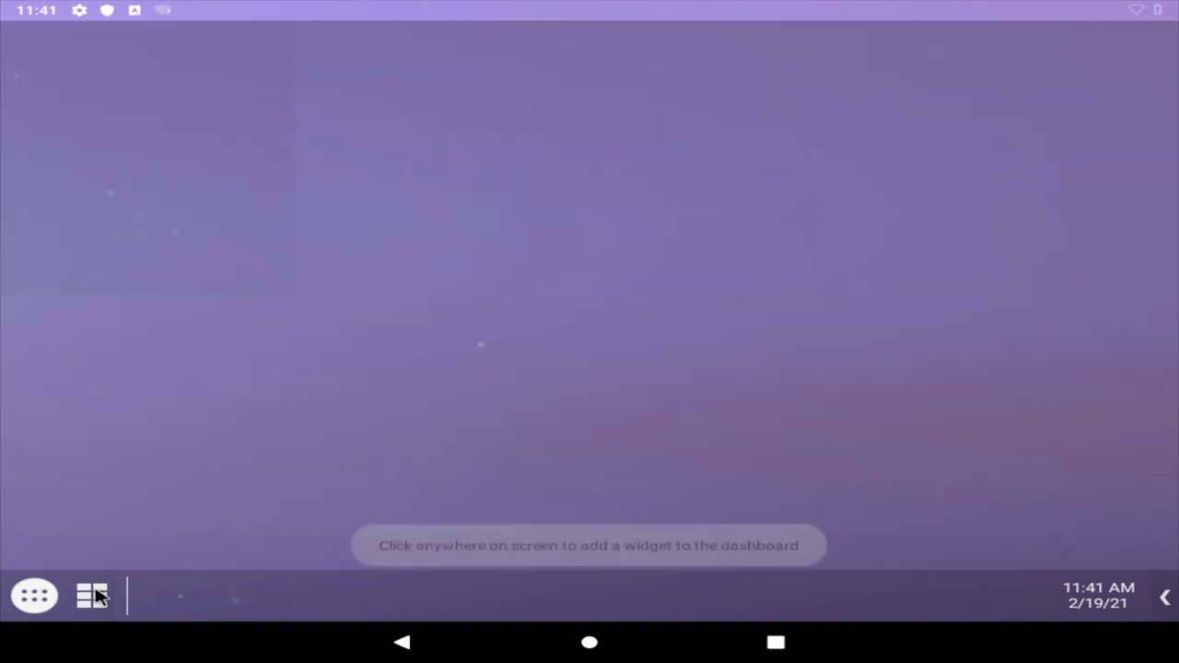
{"action": "left_click", "coordinate": [737, 433]}
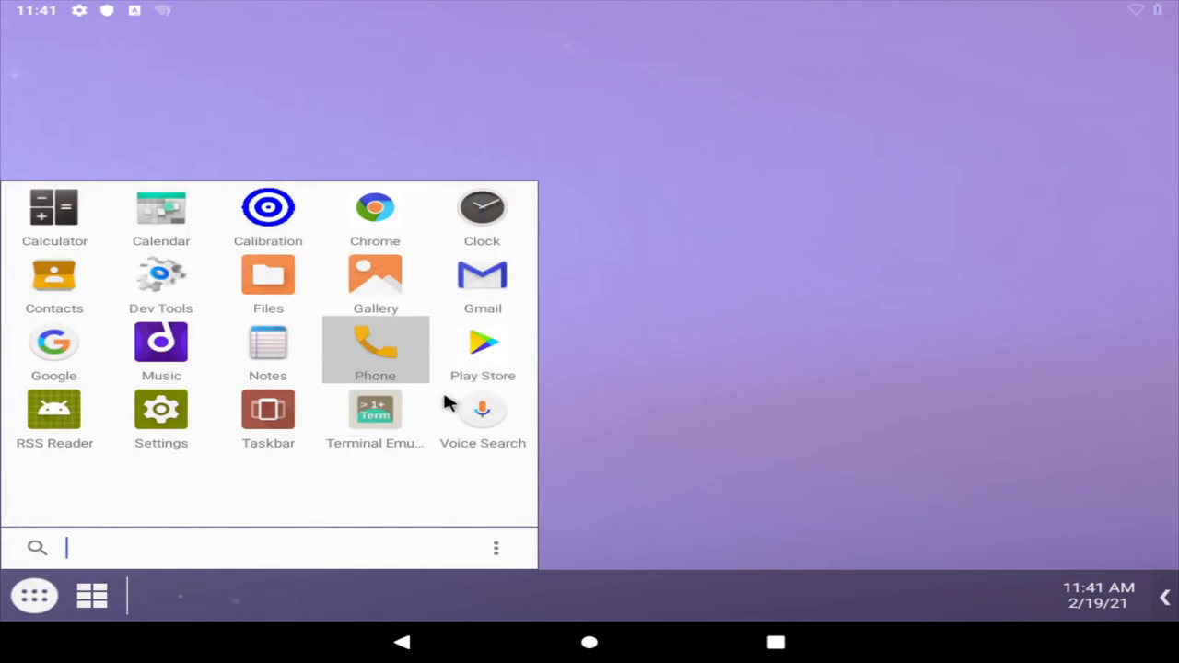
{"action": "mouse_move", "coordinate": [483, 286]}
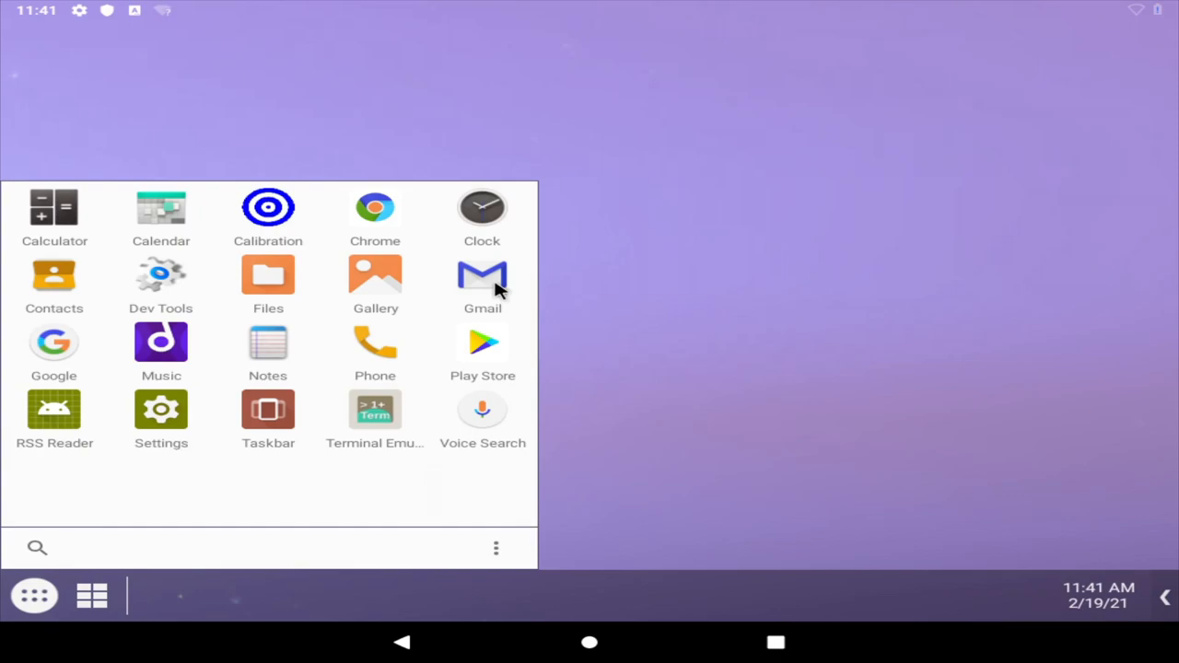
{"action": "left_click", "coordinate": [163, 409]}
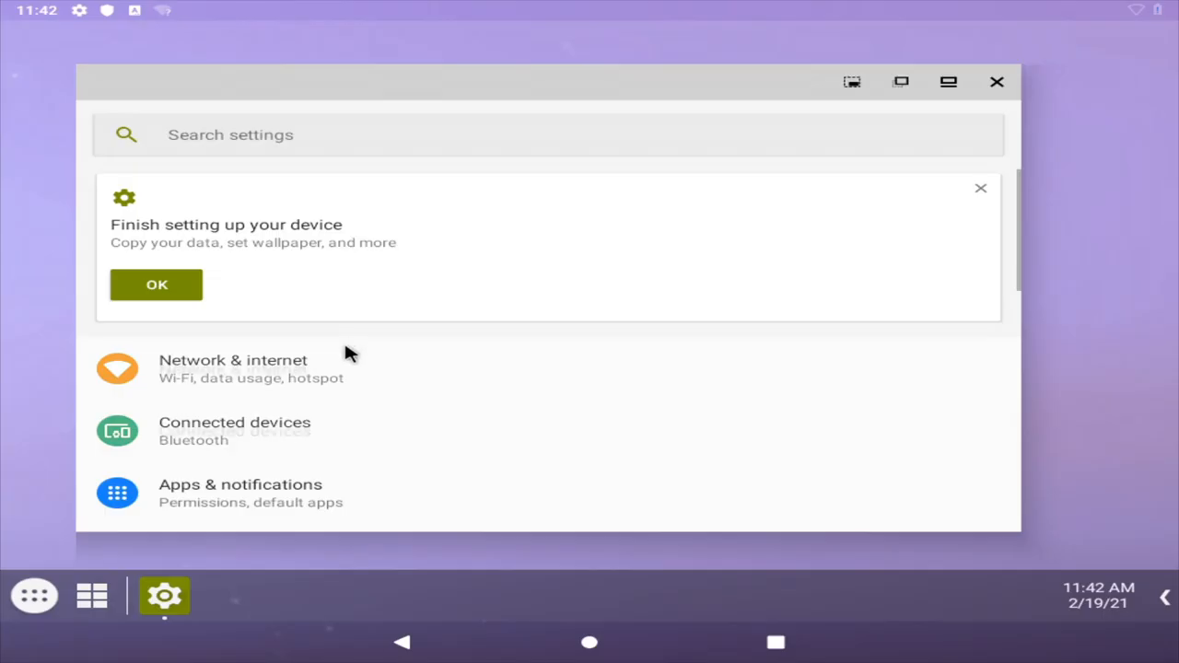
- Enable Color inversion under Accessibility's Experimental section and close Settings
{"action": "scroll", "scroll_direction": "down", "scroll_amount": 3}
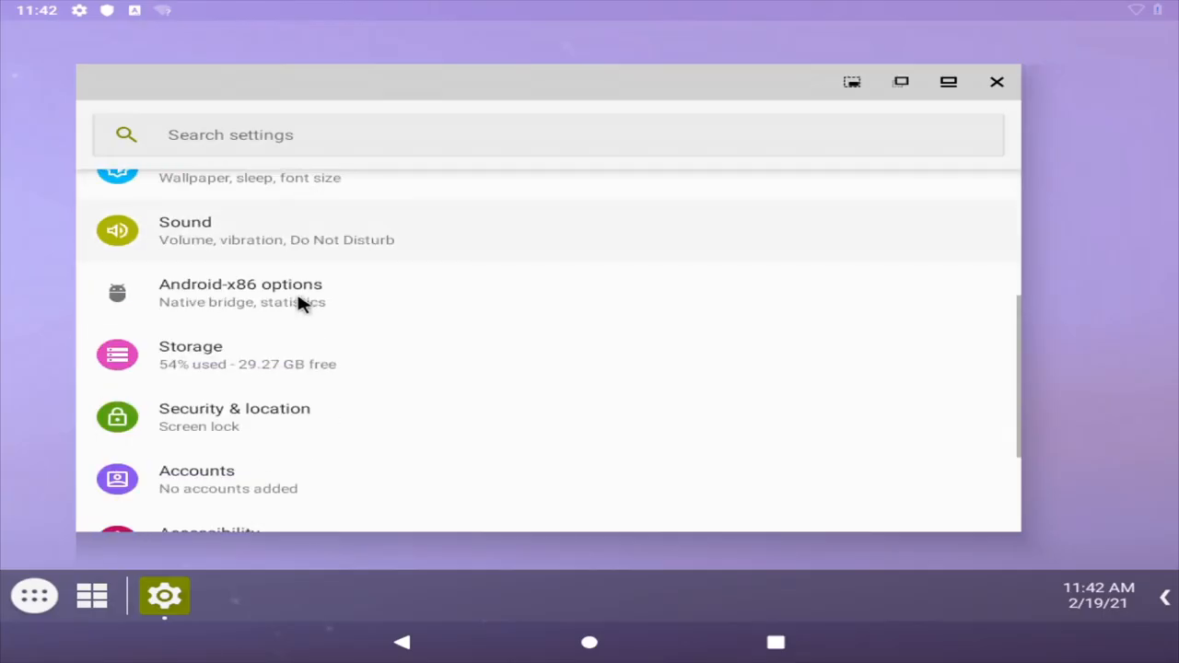
{"action": "scroll", "scroll_direction": "down", "scroll_amount": 3}
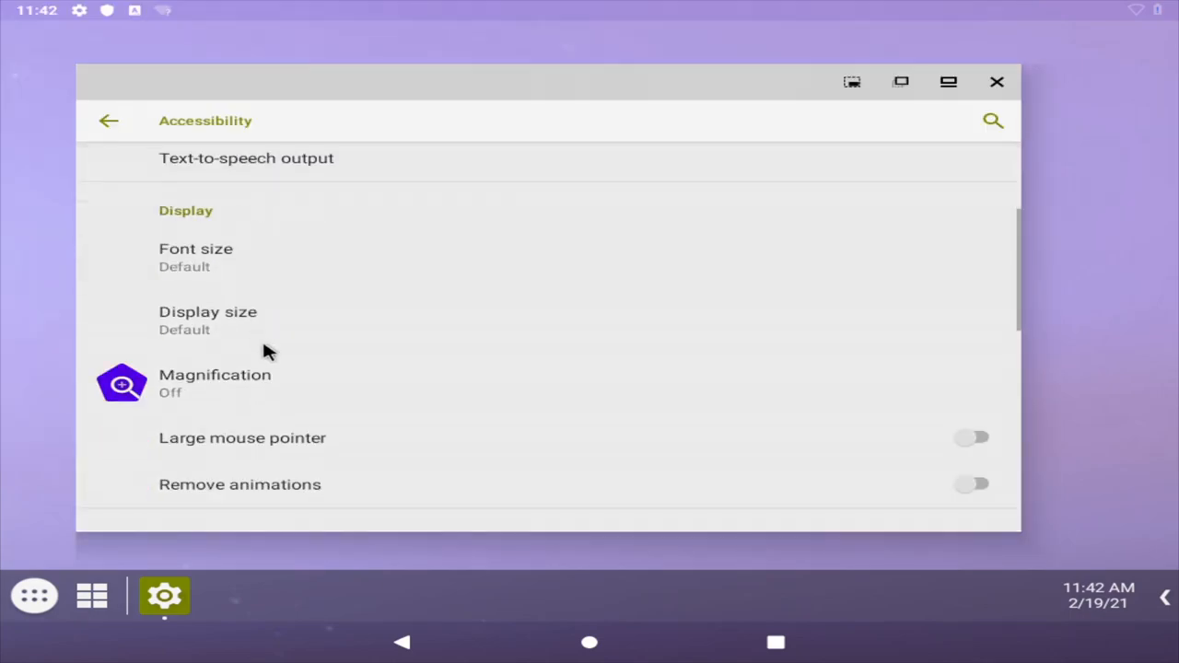
{"action": "scroll", "scroll_direction": "down", "scroll_amount": 3}
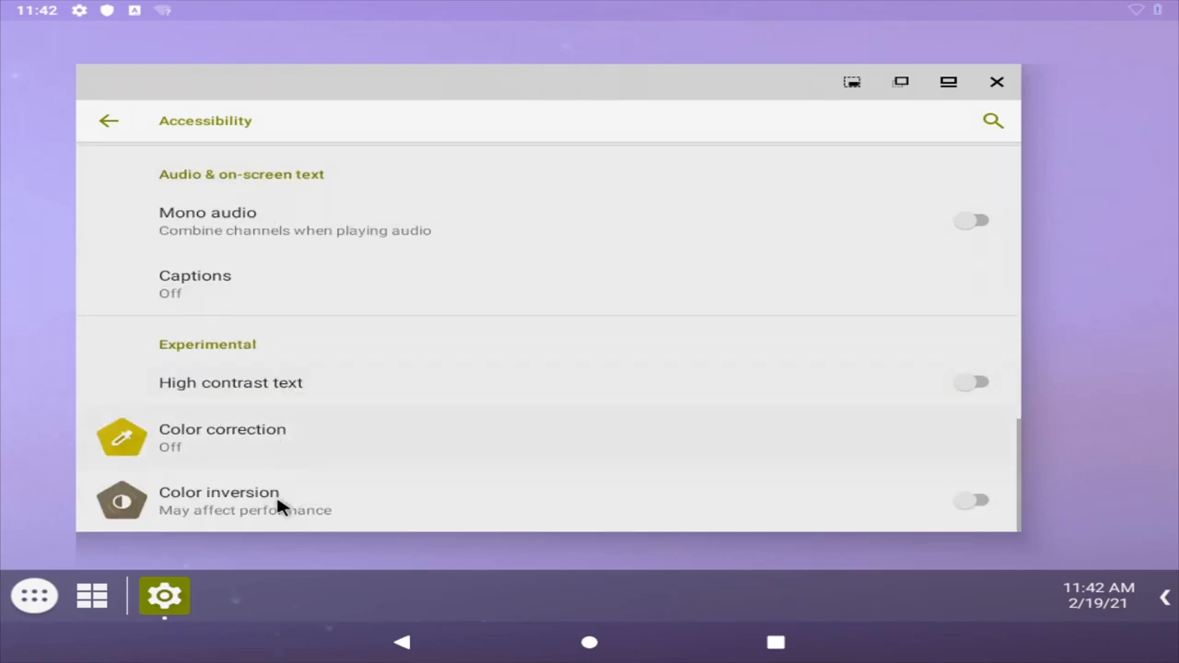
{"action": "left_click", "coordinate": [973, 501]}
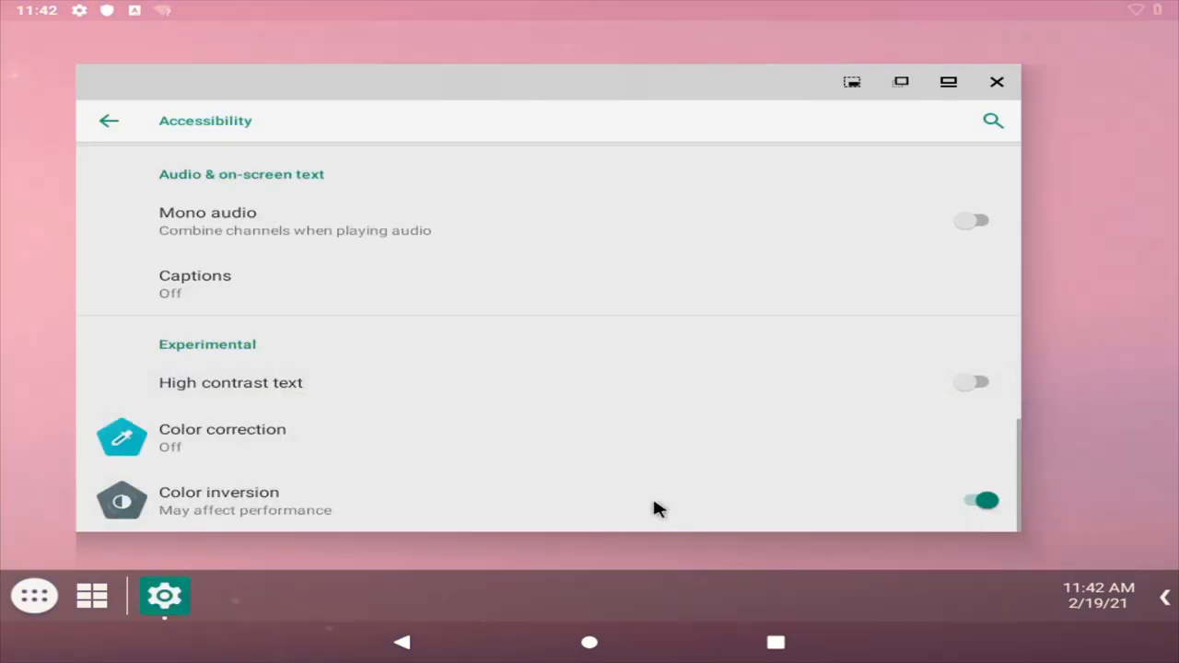
{"action": "left_click", "coordinate": [995, 81]}
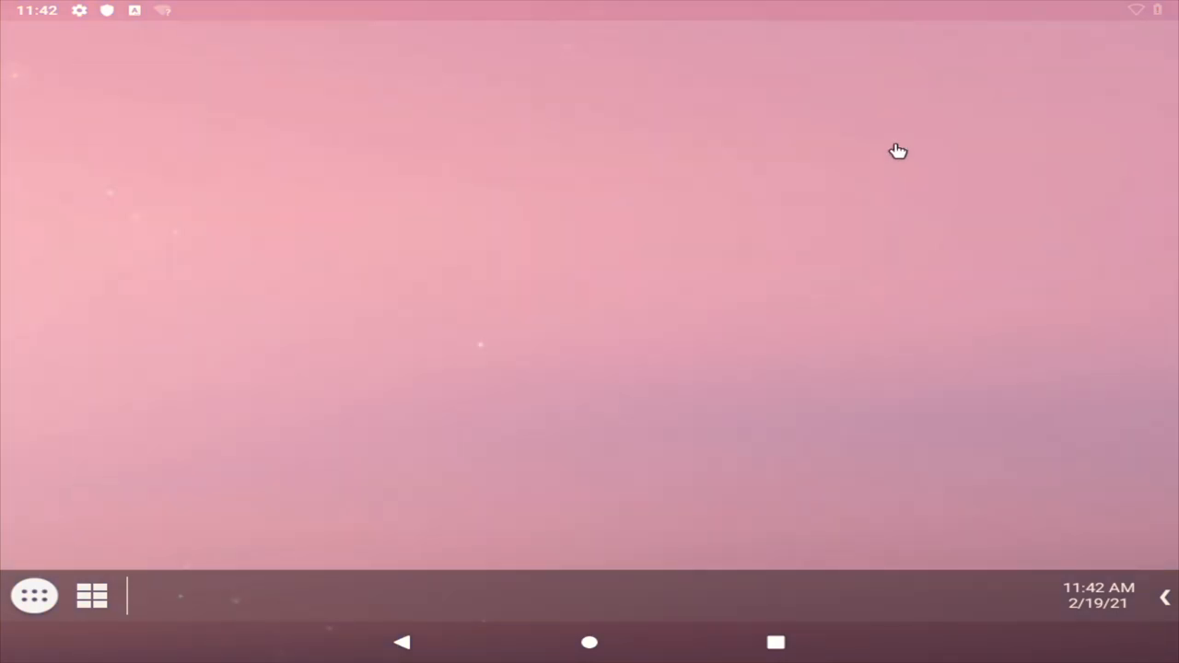
{"action": "mouse_move", "coordinate": [107, 468]}
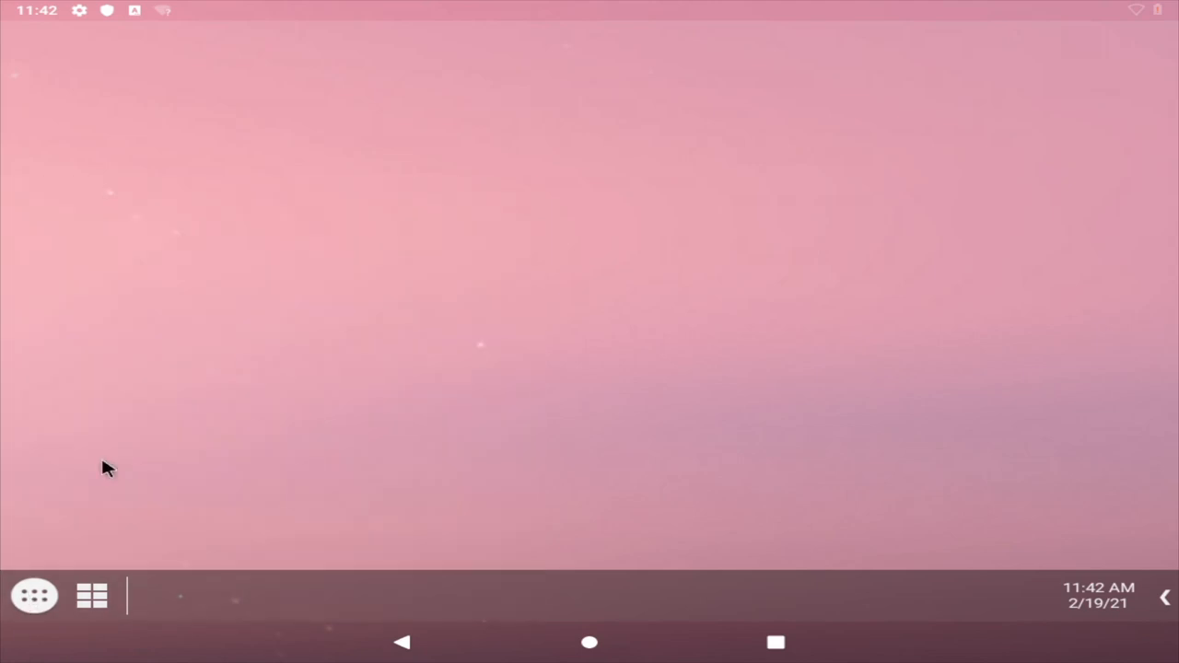
- Launch Terminal Emulator from the installed apps list
{"action": "left_click", "coordinate": [35, 596]}
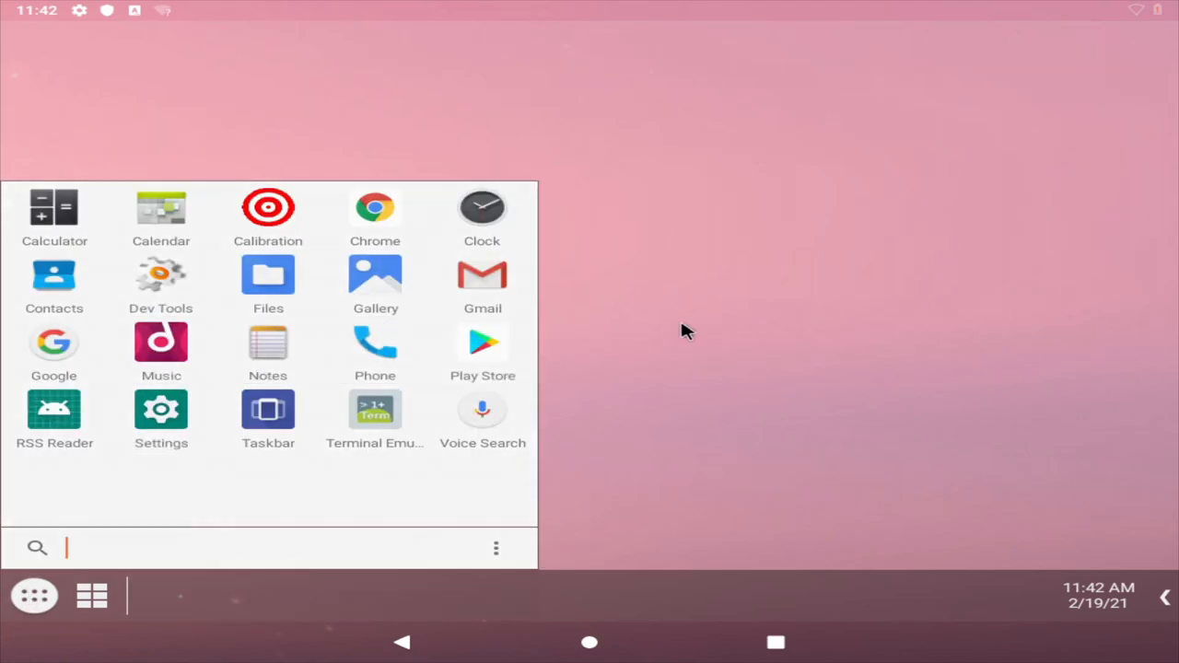
{"action": "mouse_move", "coordinate": [564, 387]}
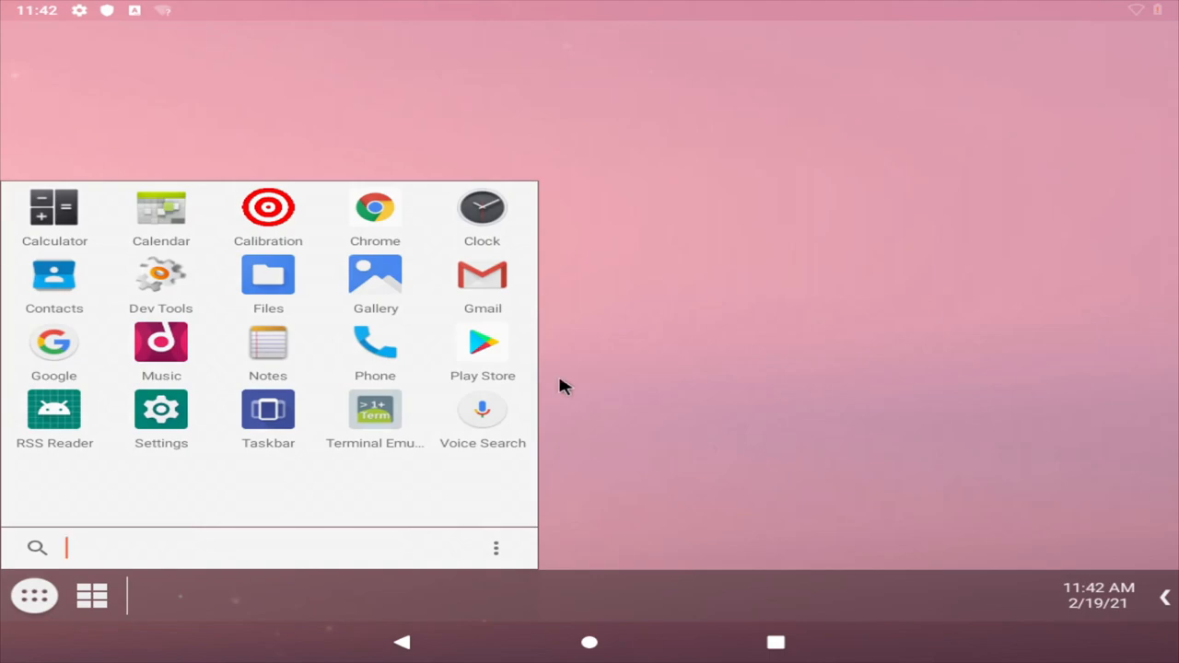
{"action": "left_click", "coordinate": [374, 410]}
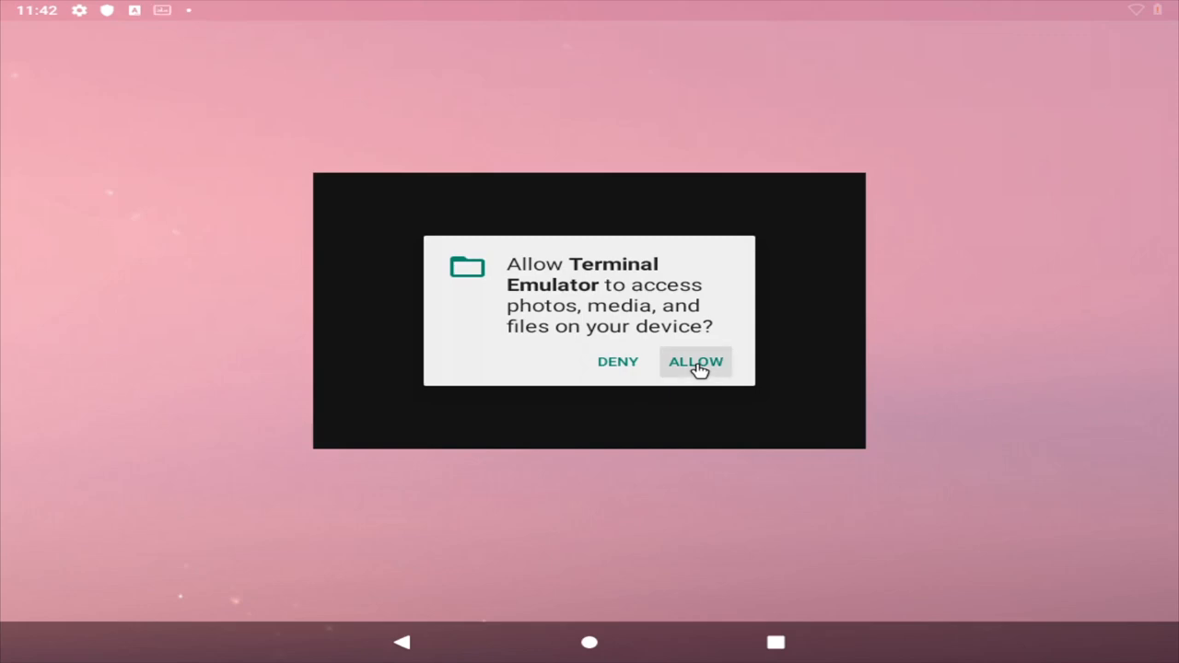
- Grant Terminal Emulator storage and superuser access, confirm the root # prompt, and close it
{"action": "left_click", "coordinate": [696, 361]}
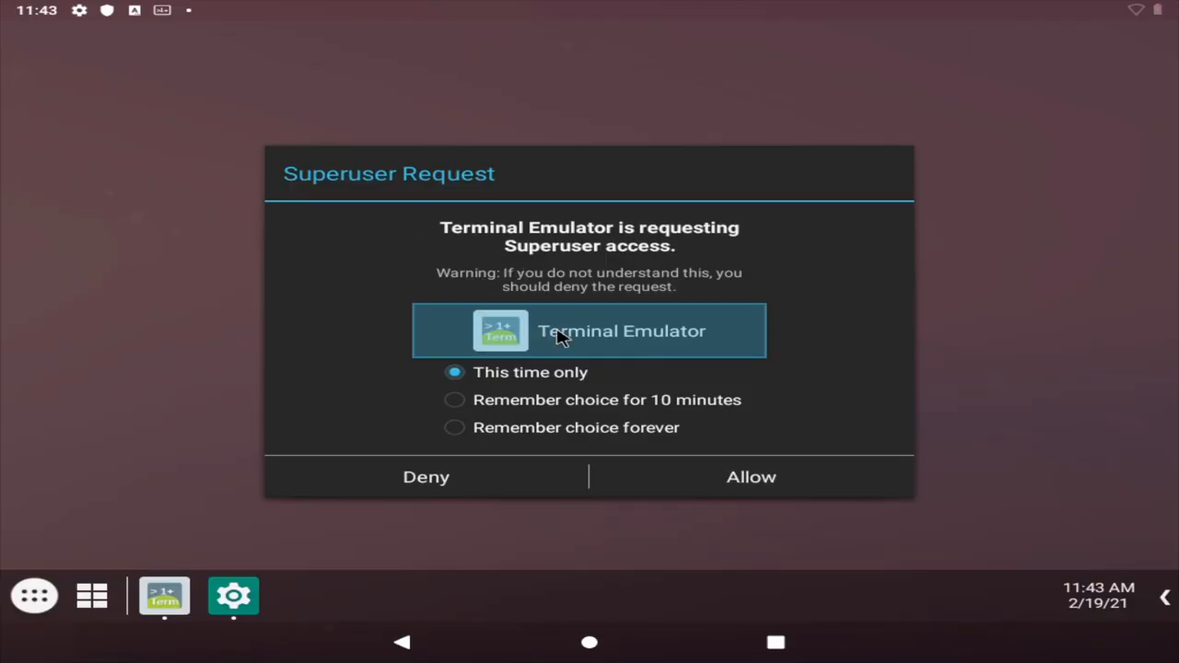
{"action": "mouse_move", "coordinate": [734, 479]}
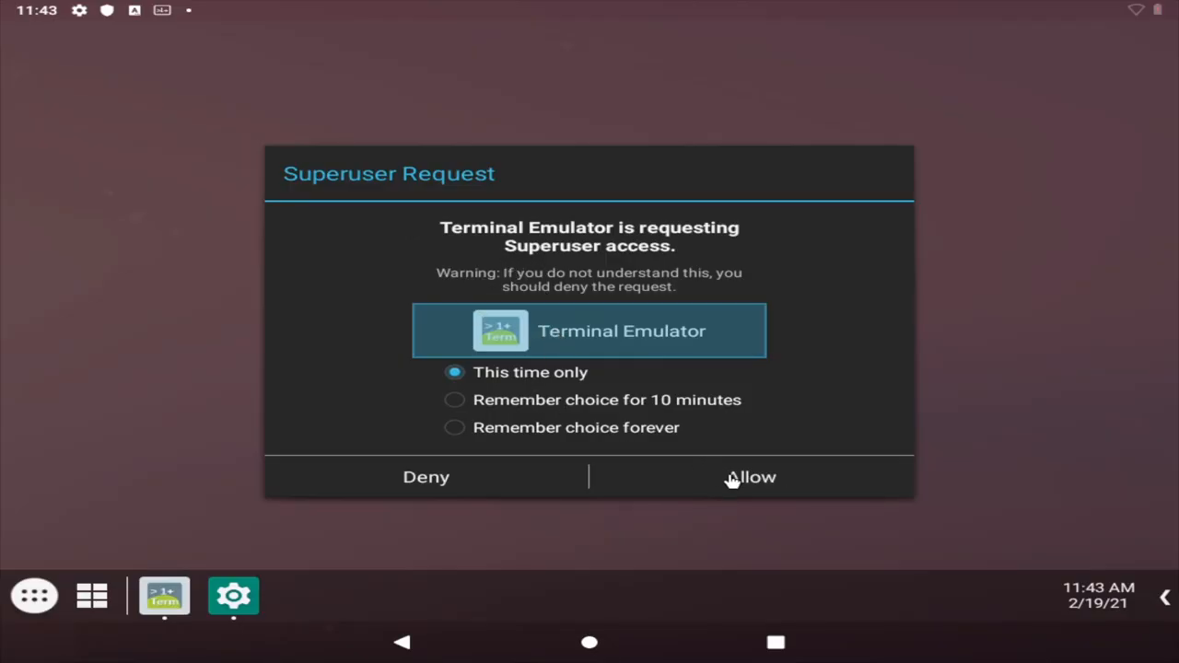
{"action": "left_click", "coordinate": [750, 476]}
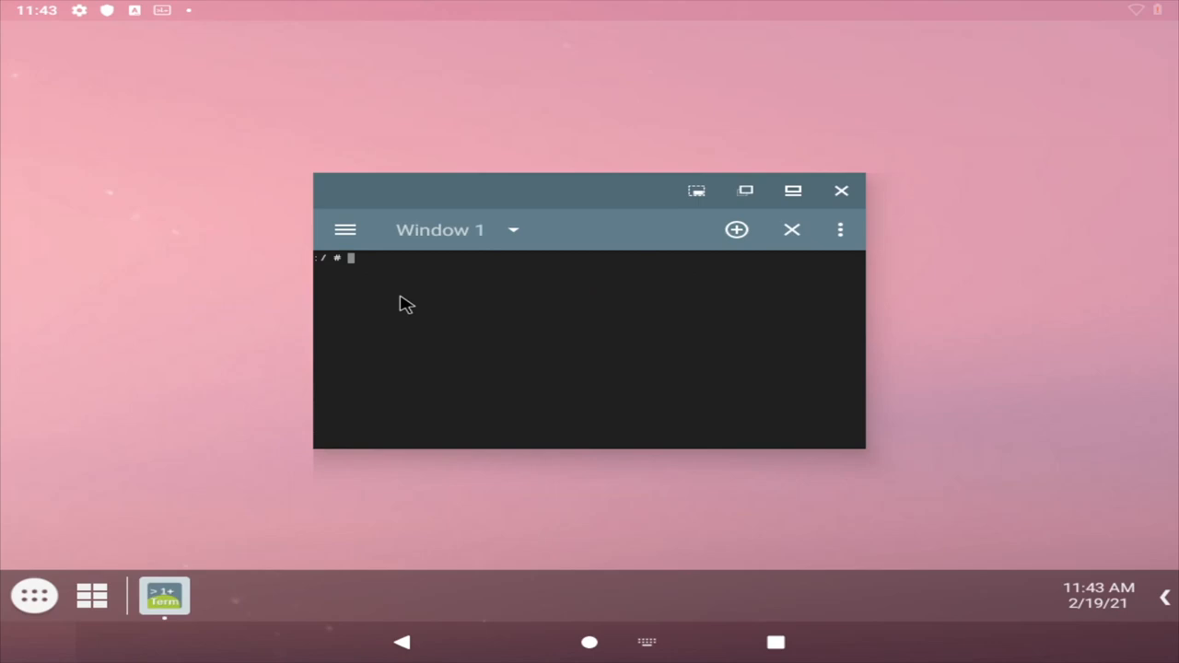
{"action": "mouse_move", "coordinate": [748, 166]}
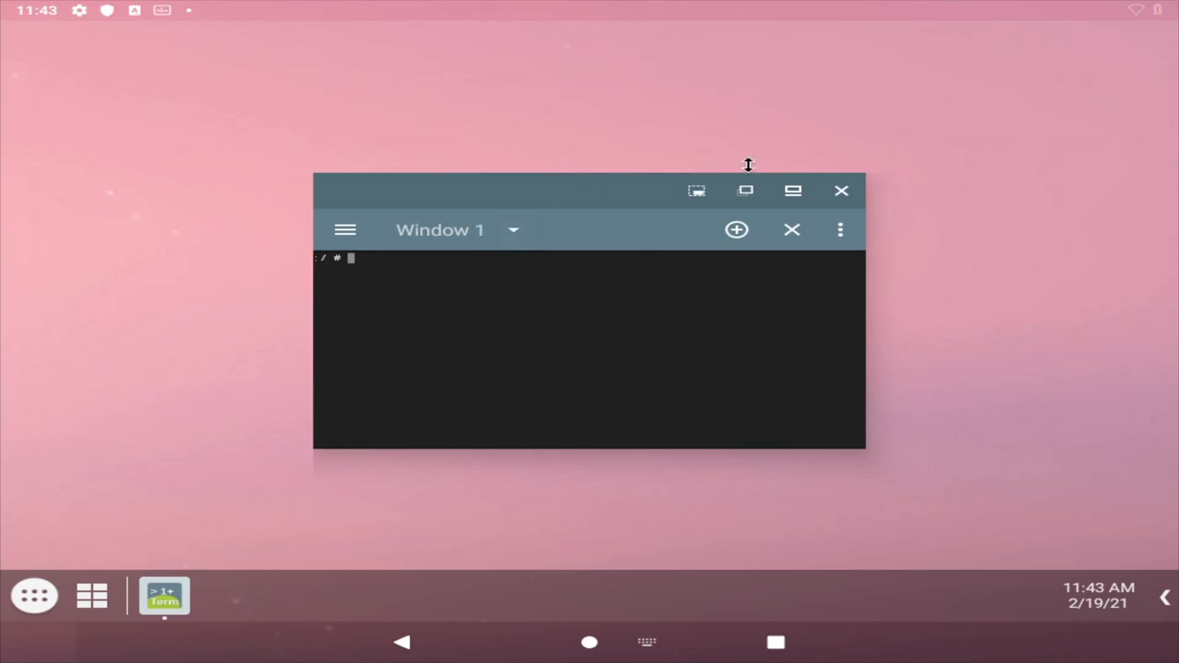
{"action": "left_click", "coordinate": [841, 190]}
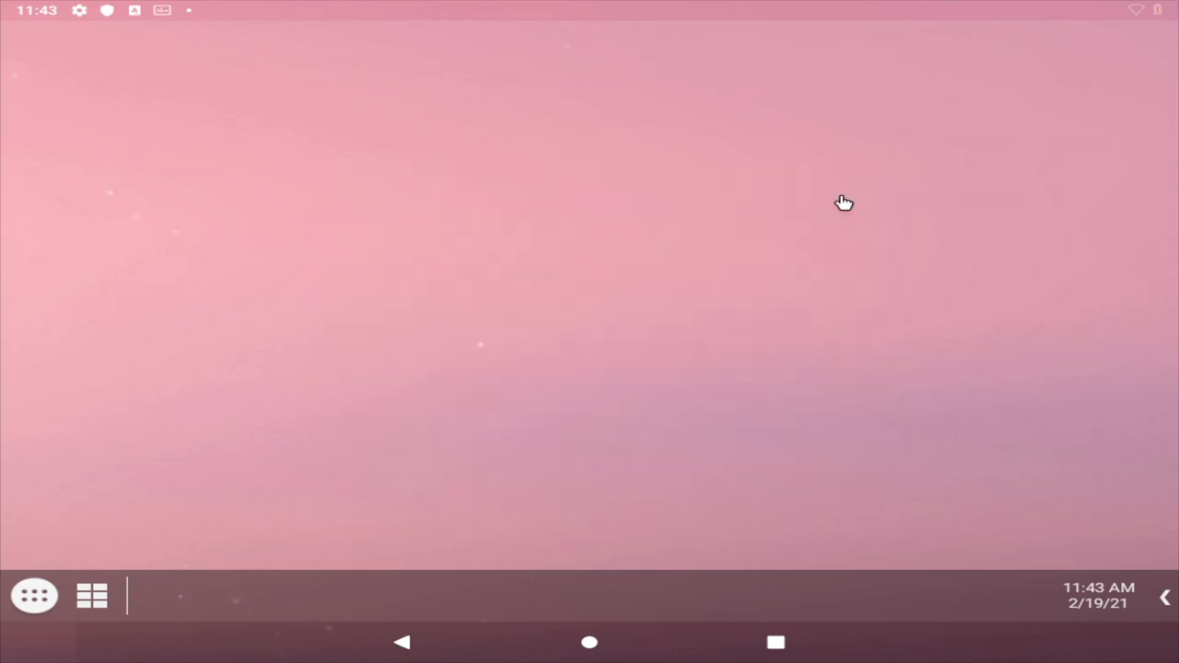
{"action": "mouse_move", "coordinate": [369, 125]}
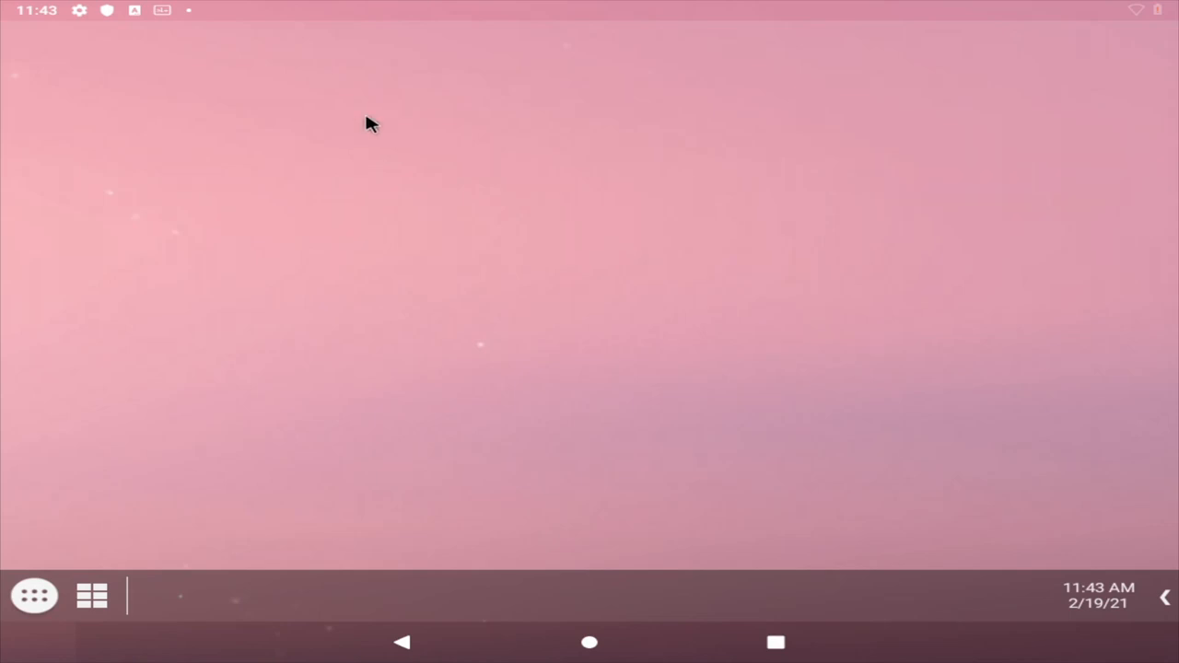